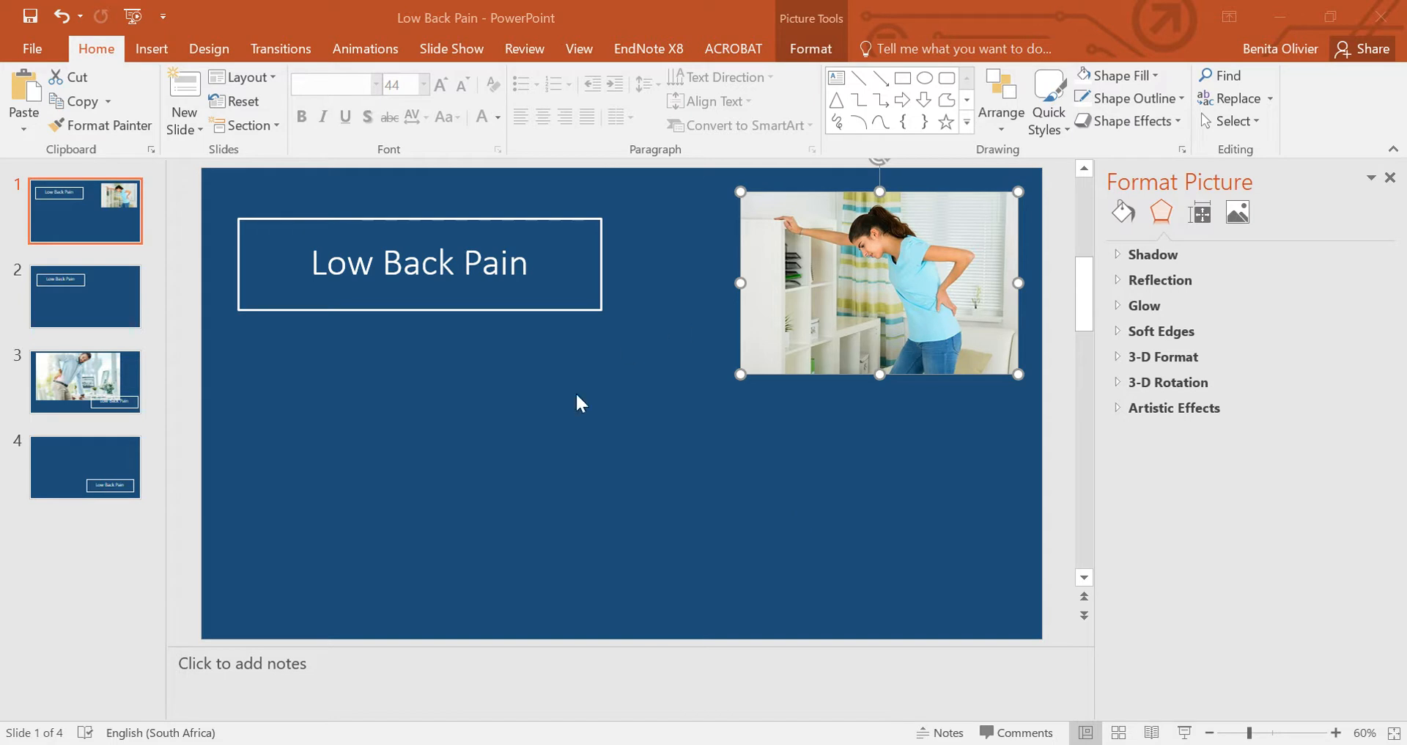
{"action": "mouse_move", "coordinate": [676, 498]}
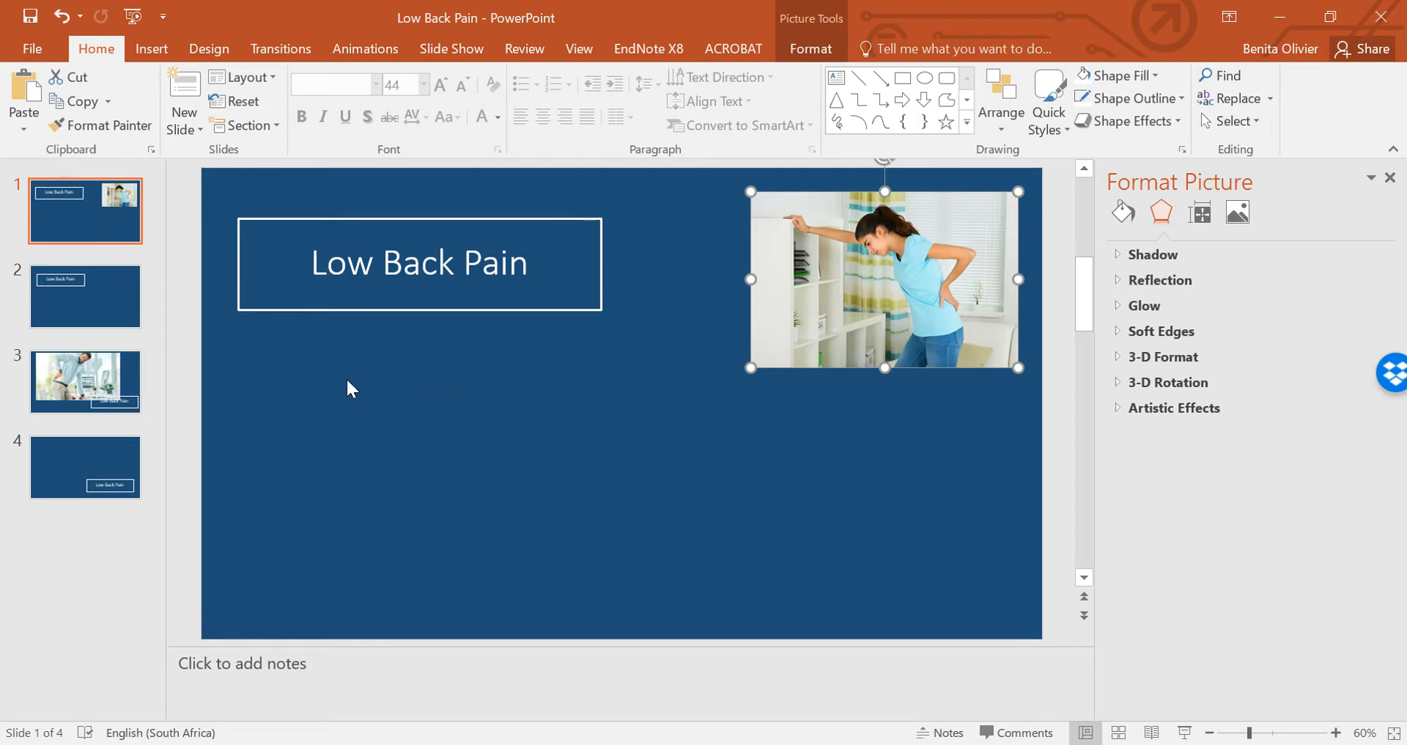
{"action": "mouse_move", "coordinate": [349, 410]}
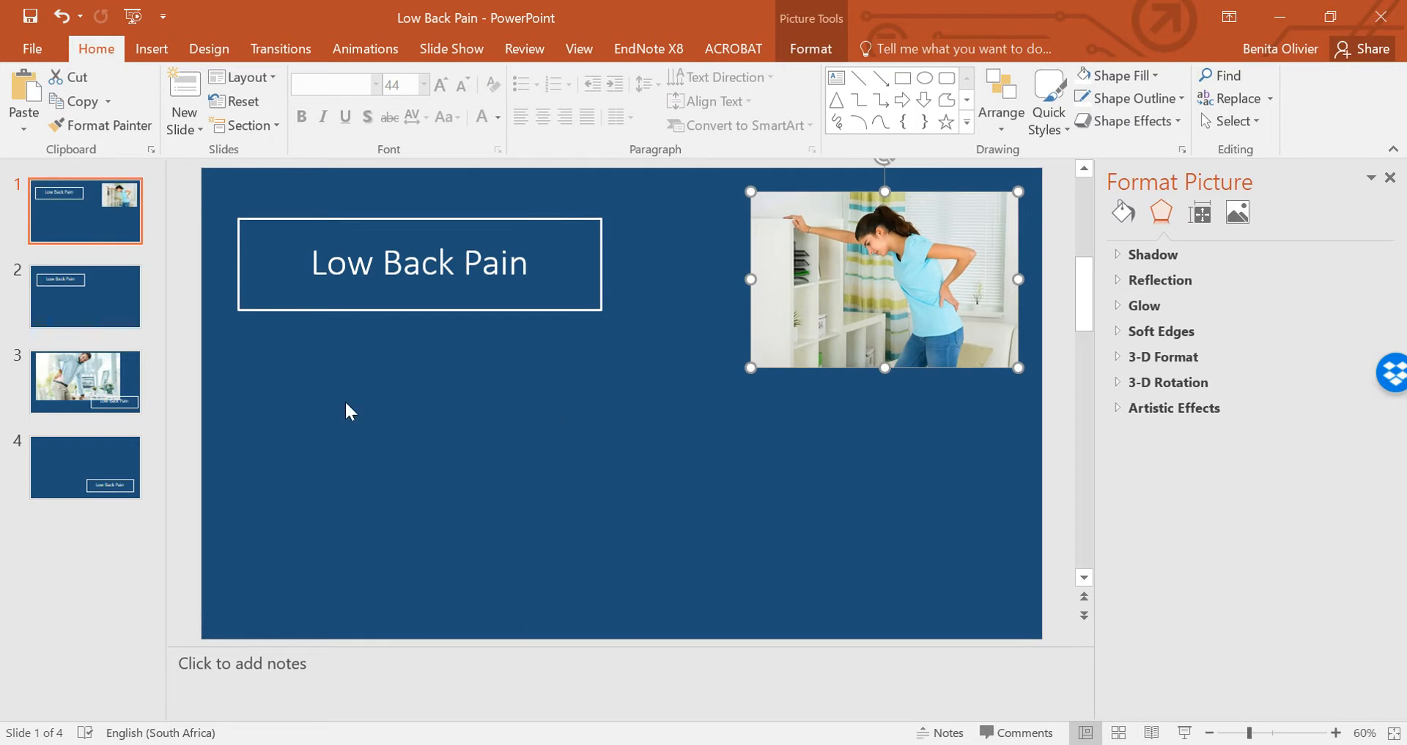
{"action": "mouse_move", "coordinate": [818, 270]}
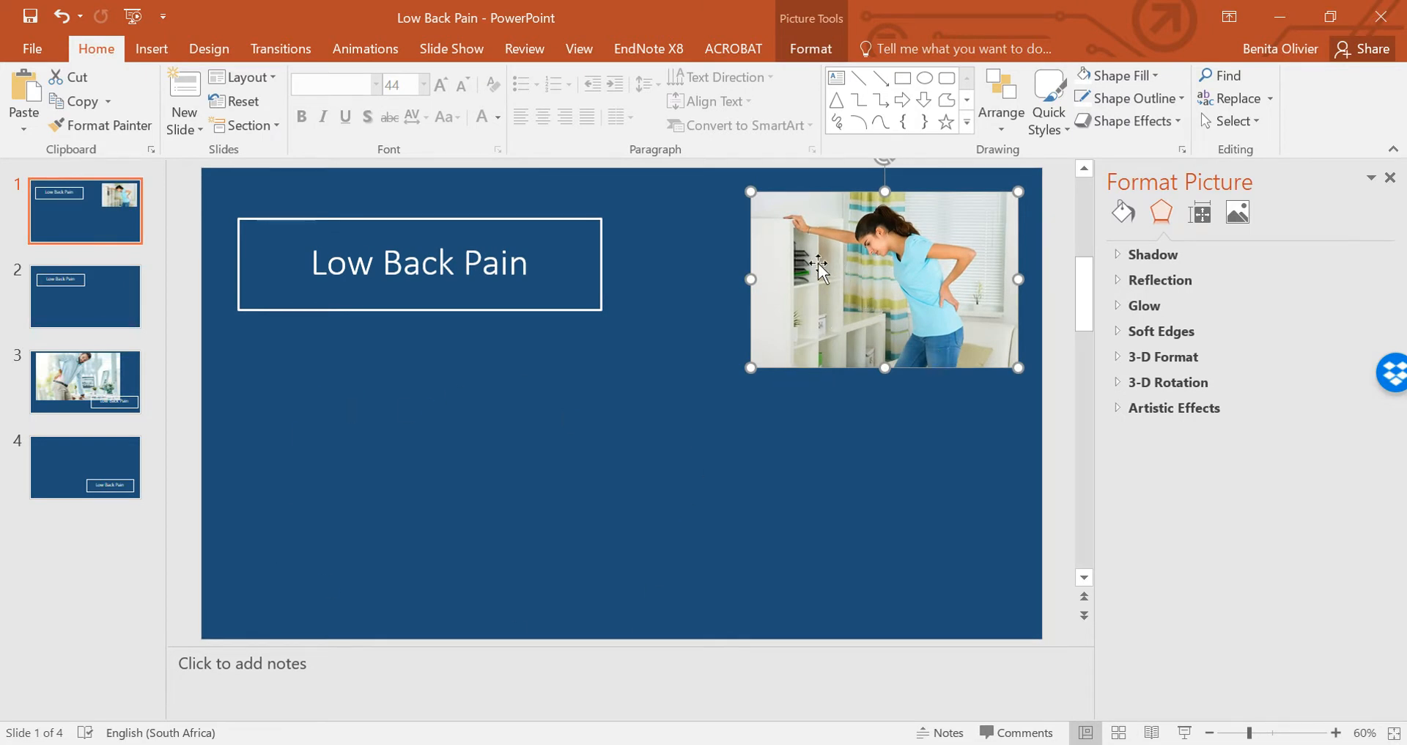
{"action": "mouse_move", "coordinate": [997, 351]}
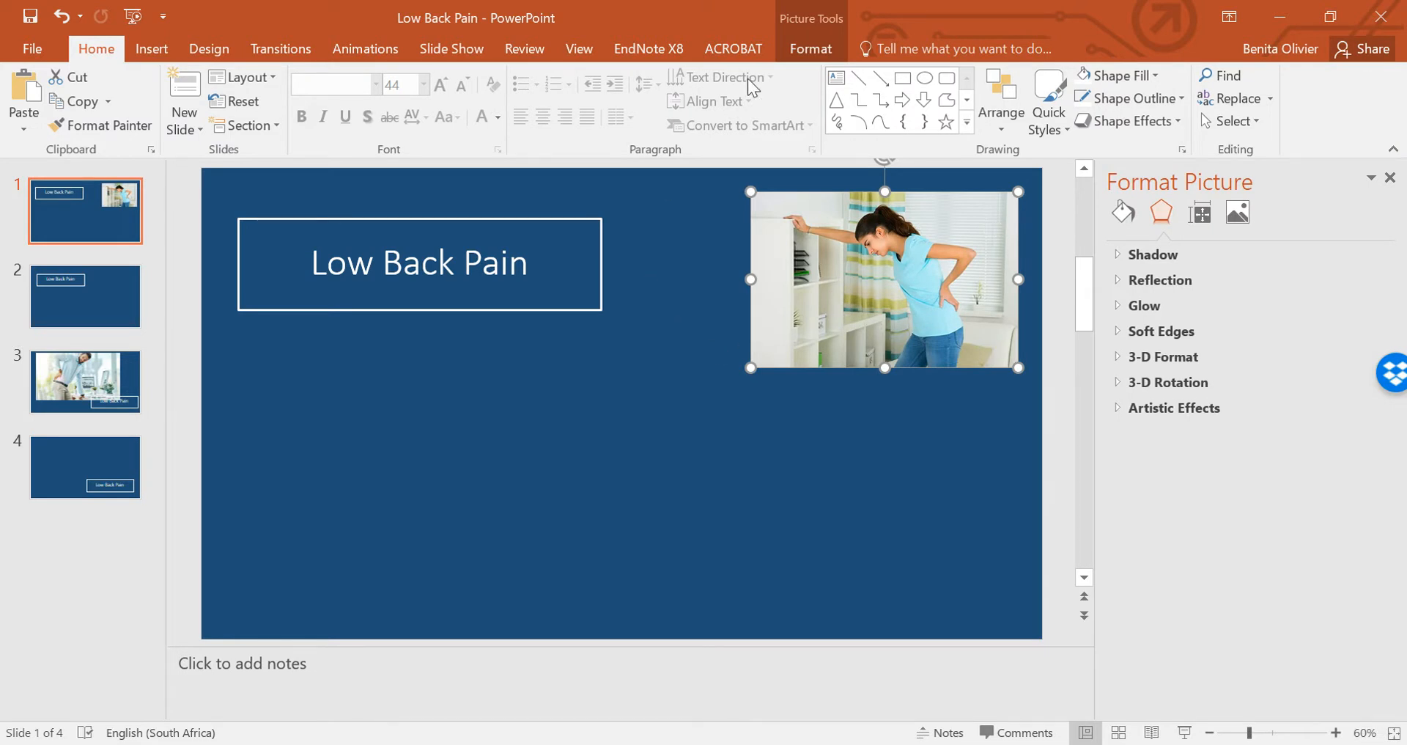
{"action": "mouse_move", "coordinate": [770, 403]}
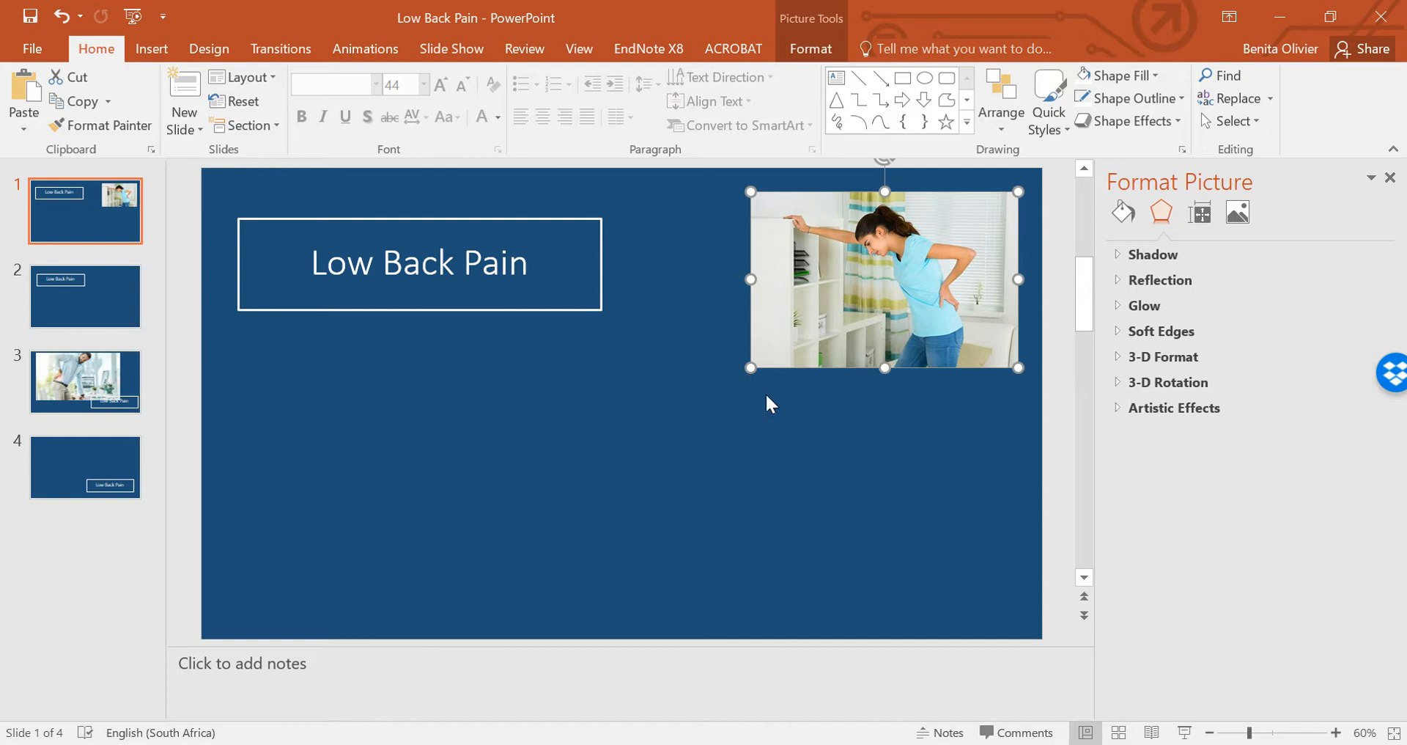
Enlarge the woman's photo so it covers the right half and overlaps the title box.
{"action": "left_click_drag", "start_coordinate": [750, 368], "coordinate": [610, 490]}
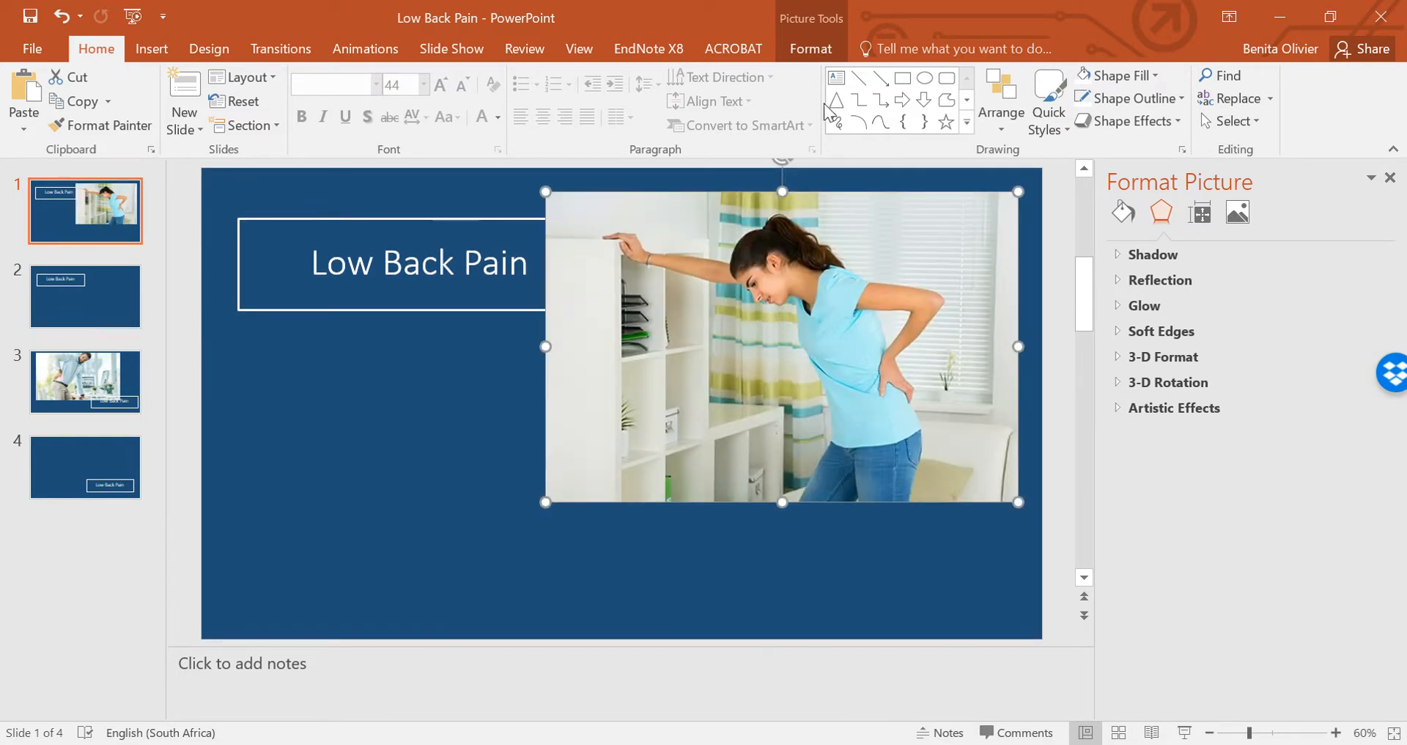
Remove the woman's photo background, leaving her cut out on the blue slide.
{"action": "left_click", "coordinate": [809, 49]}
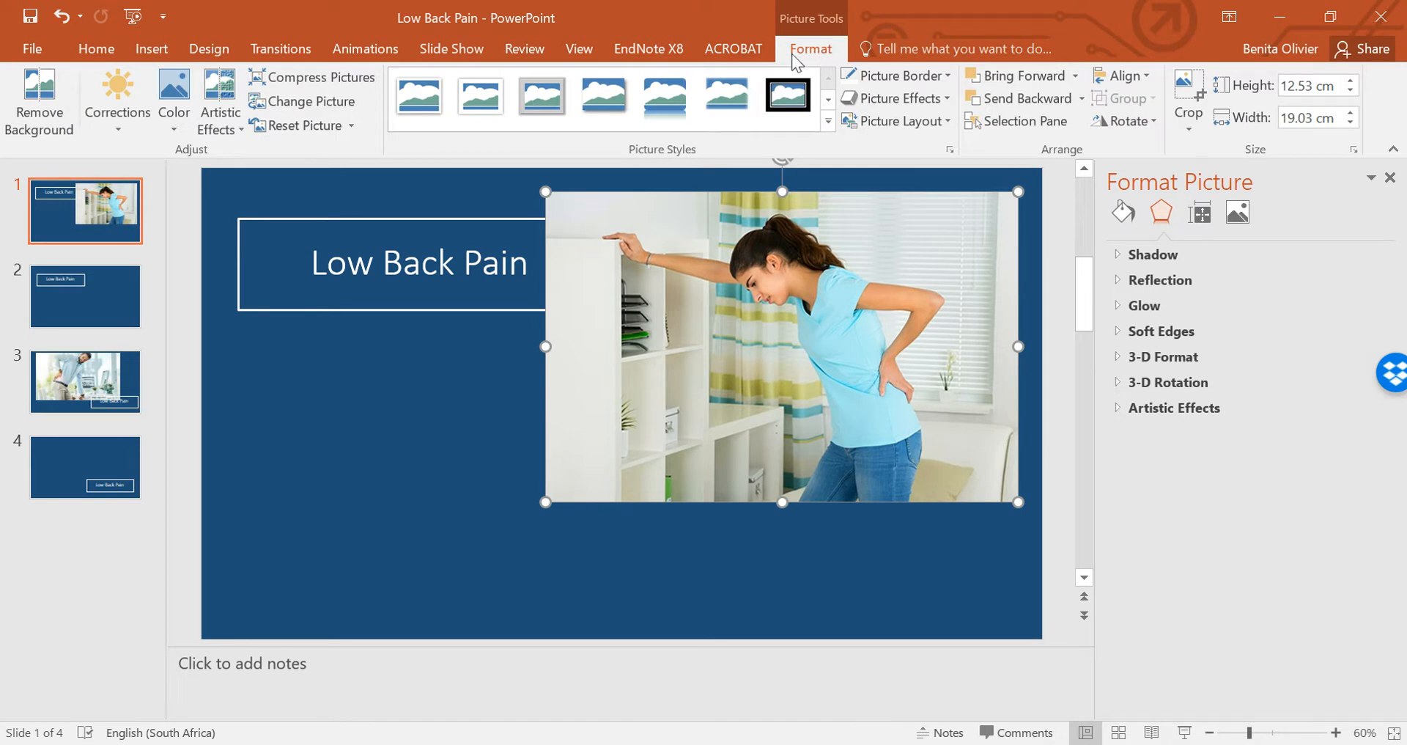
{"action": "mouse_move", "coordinate": [299, 118]}
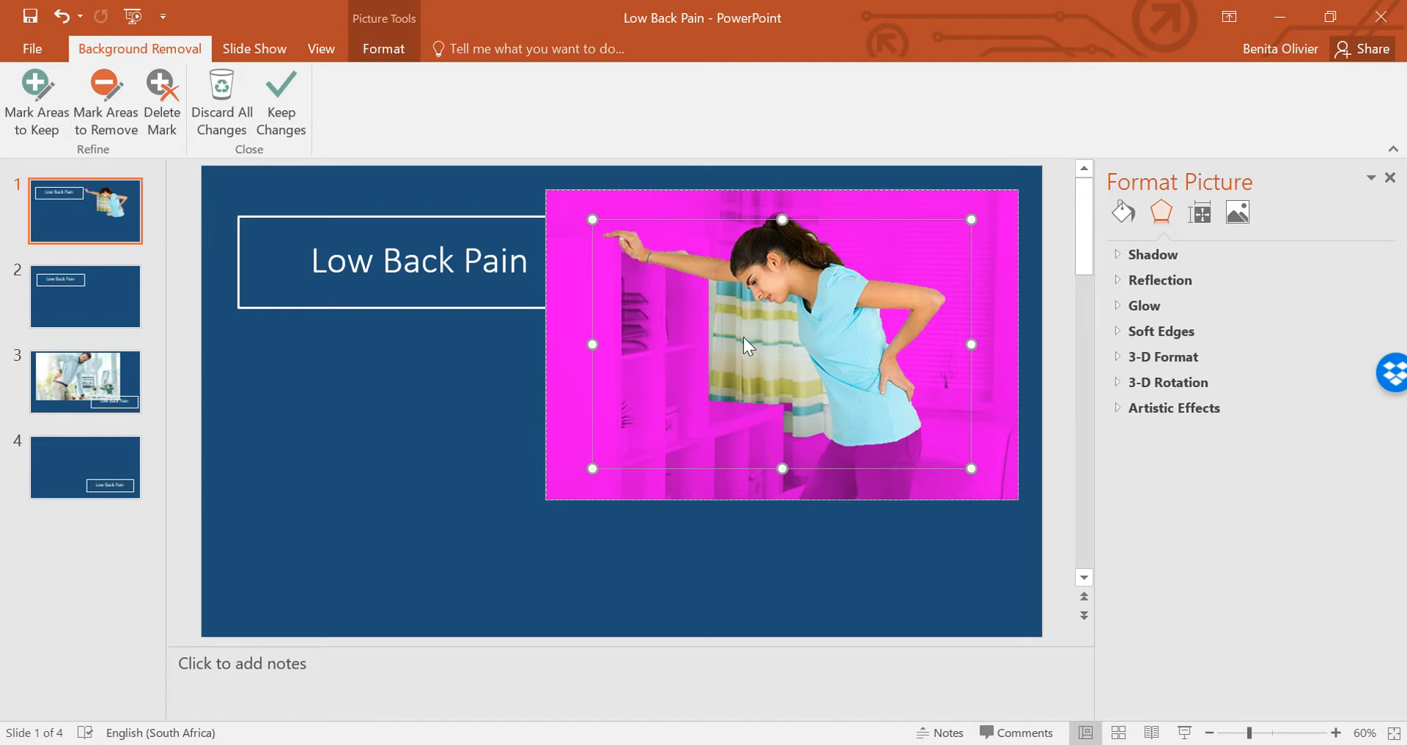
{"action": "mouse_move", "coordinate": [857, 220]}
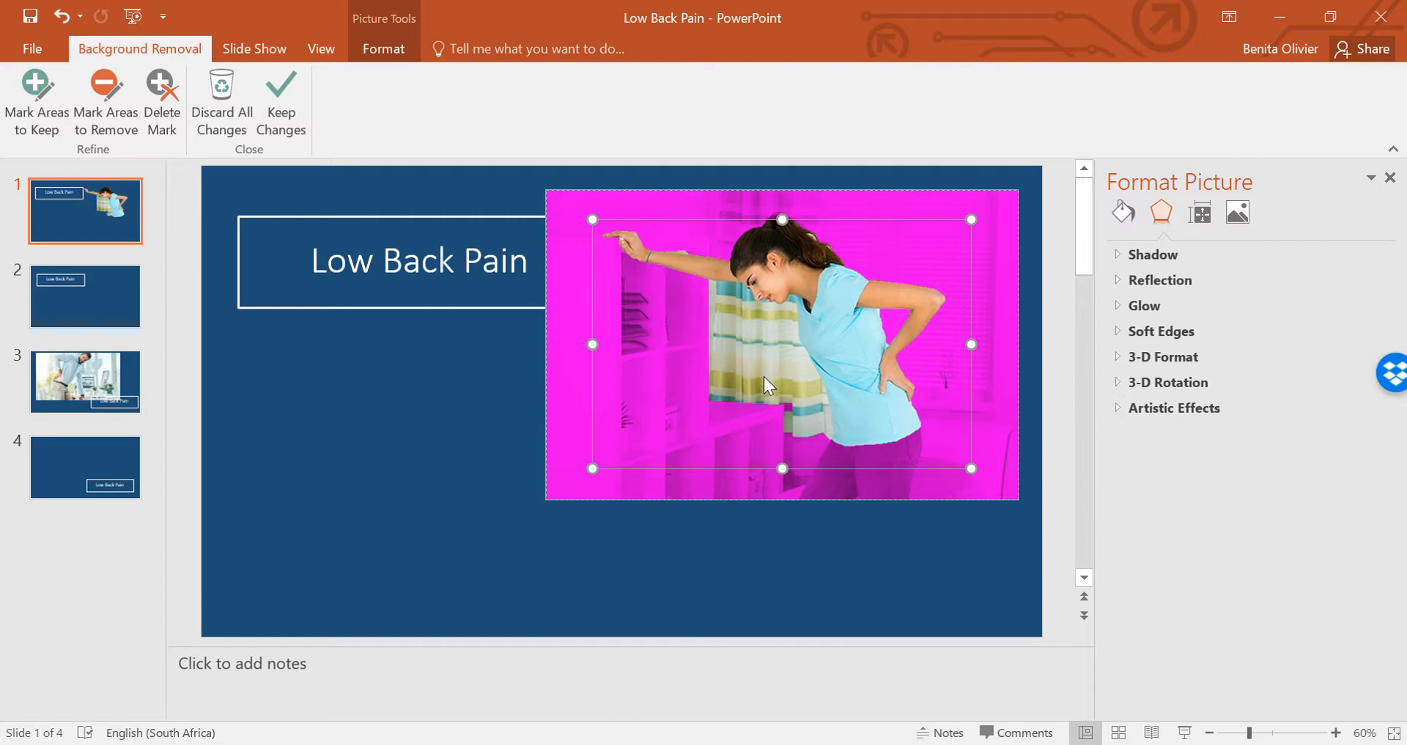
{"action": "mouse_move", "coordinate": [36, 99]}
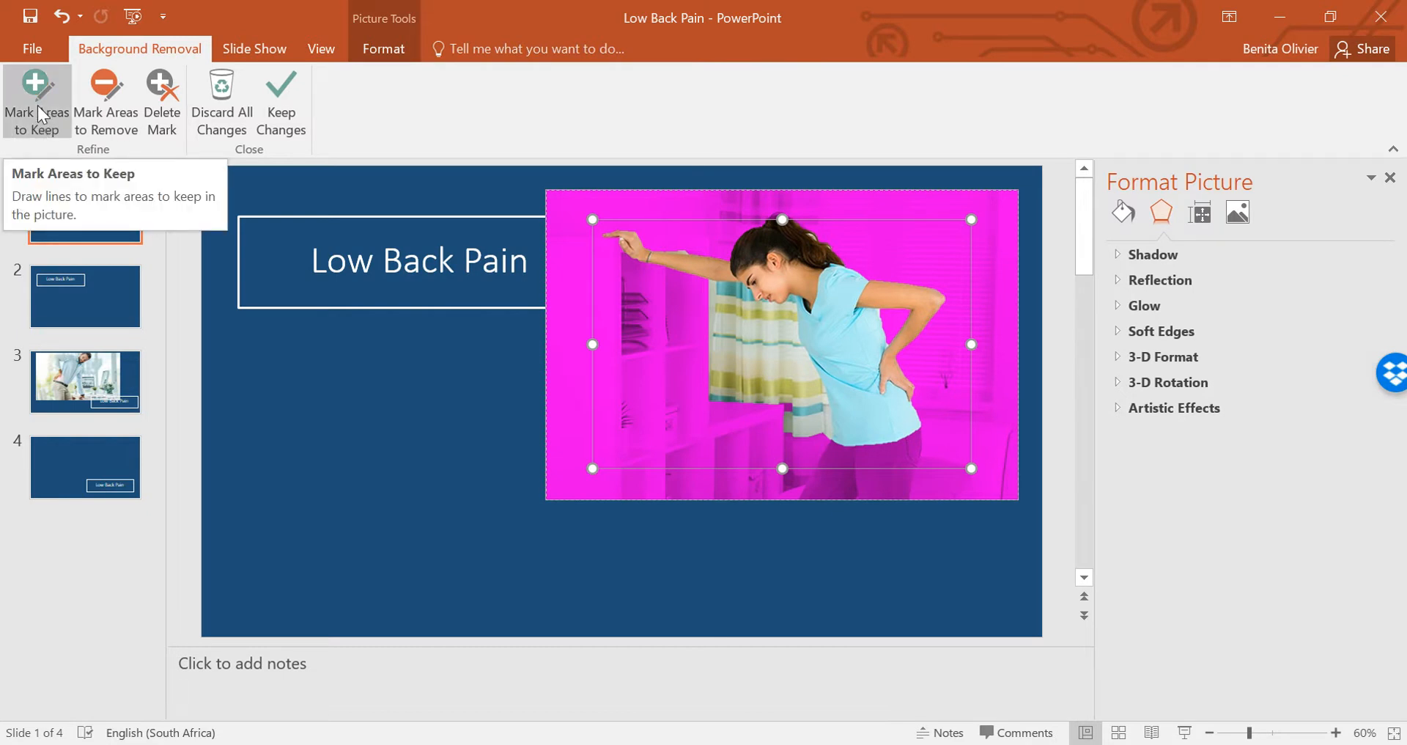
{"action": "mouse_move", "coordinate": [106, 101]}
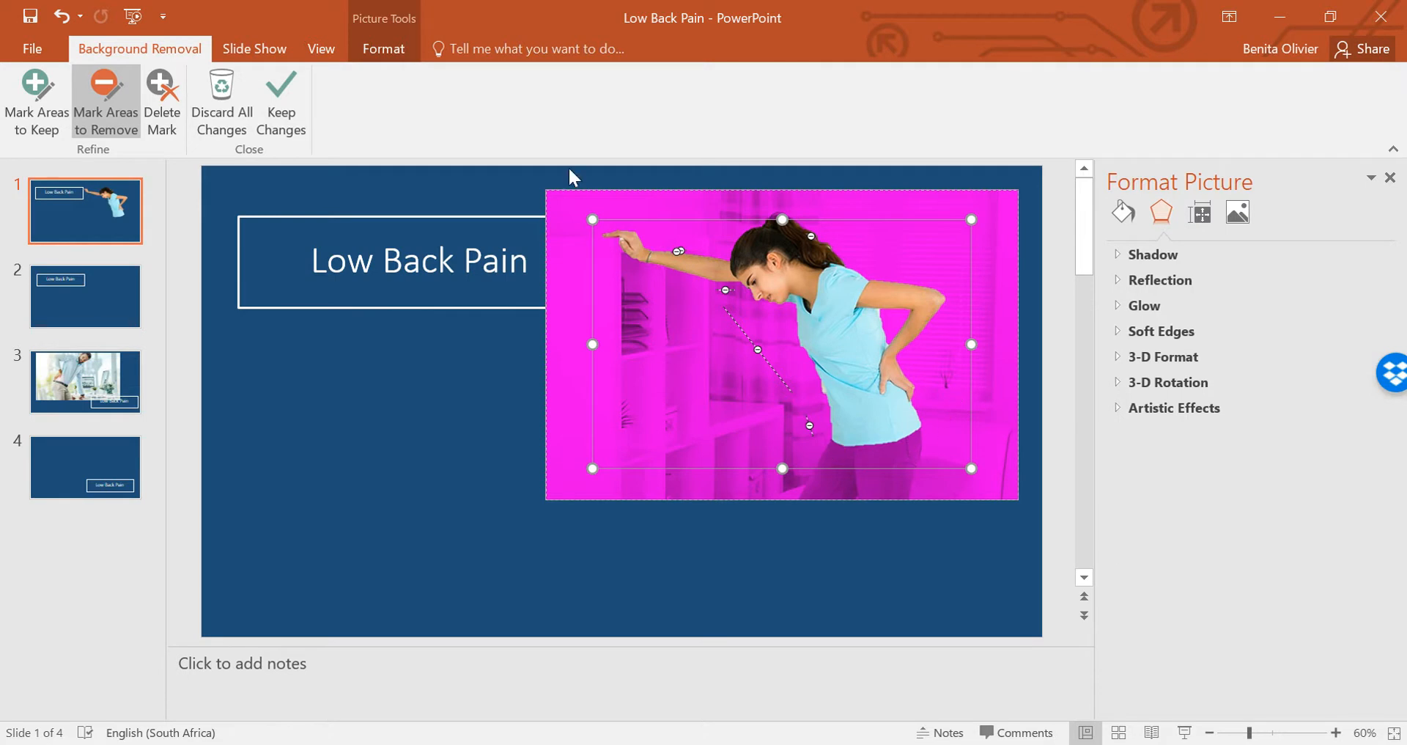
{"action": "left_click", "coordinate": [282, 102]}
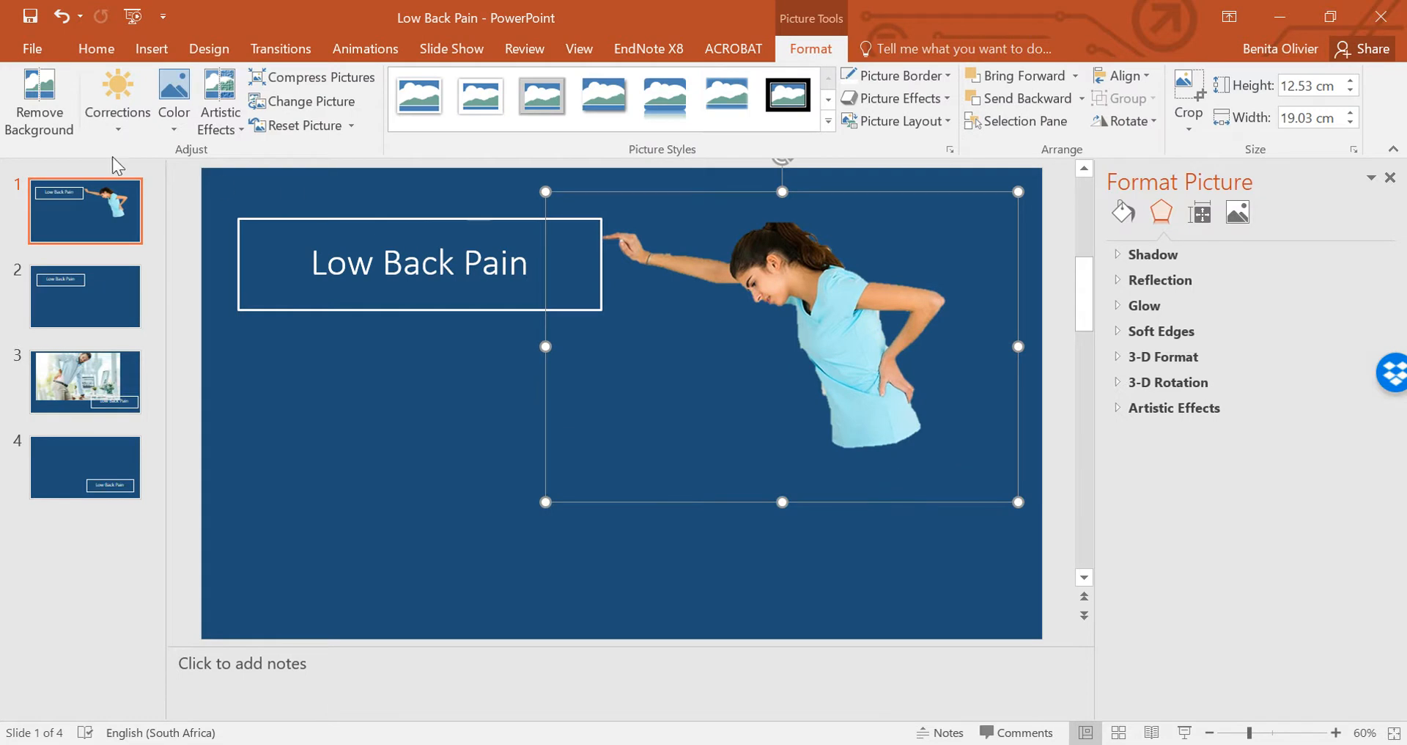
Extend the kept region down to her jeans and mark leftover background for removal.
{"action": "left_click", "coordinate": [38, 103]}
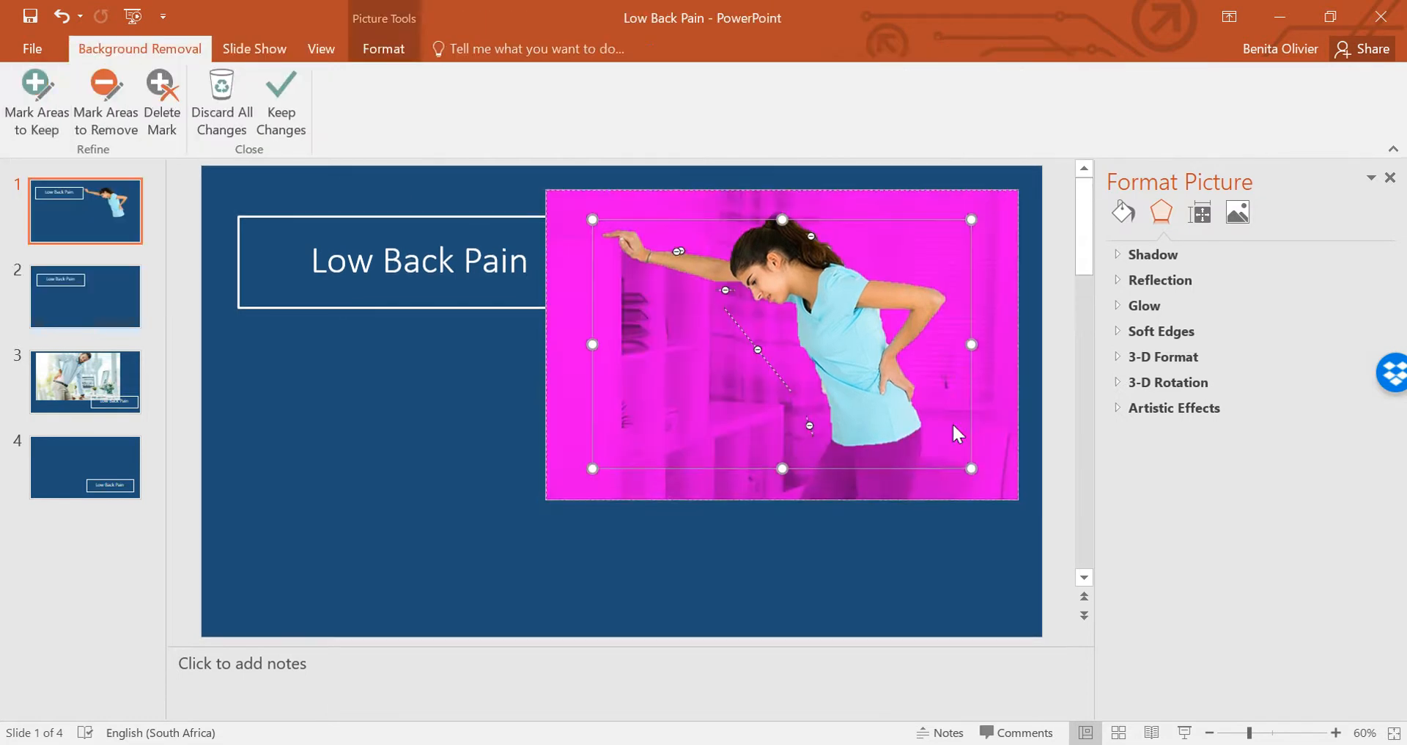
{"action": "mouse_move", "coordinate": [35, 98]}
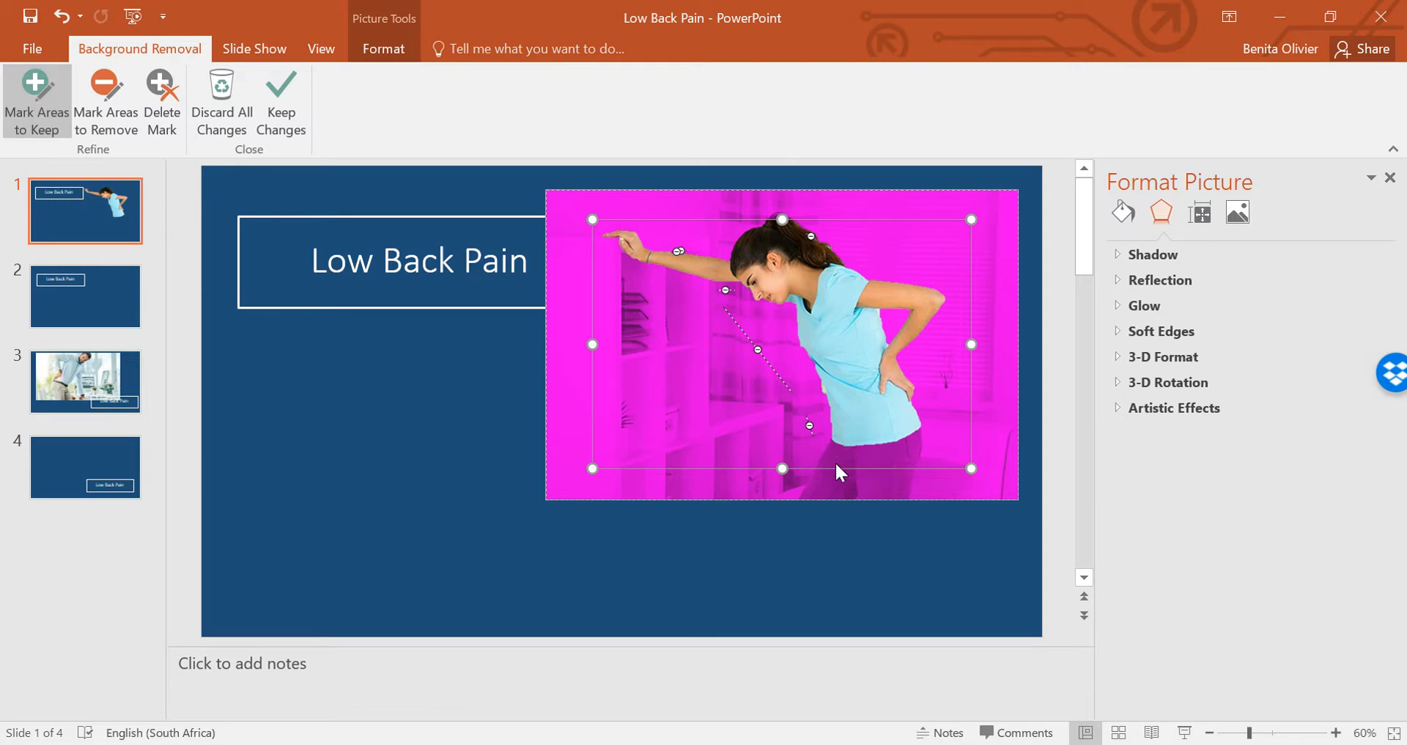
{"action": "left_click_drag", "start_coordinate": [782, 468], "coordinate": [782, 485]}
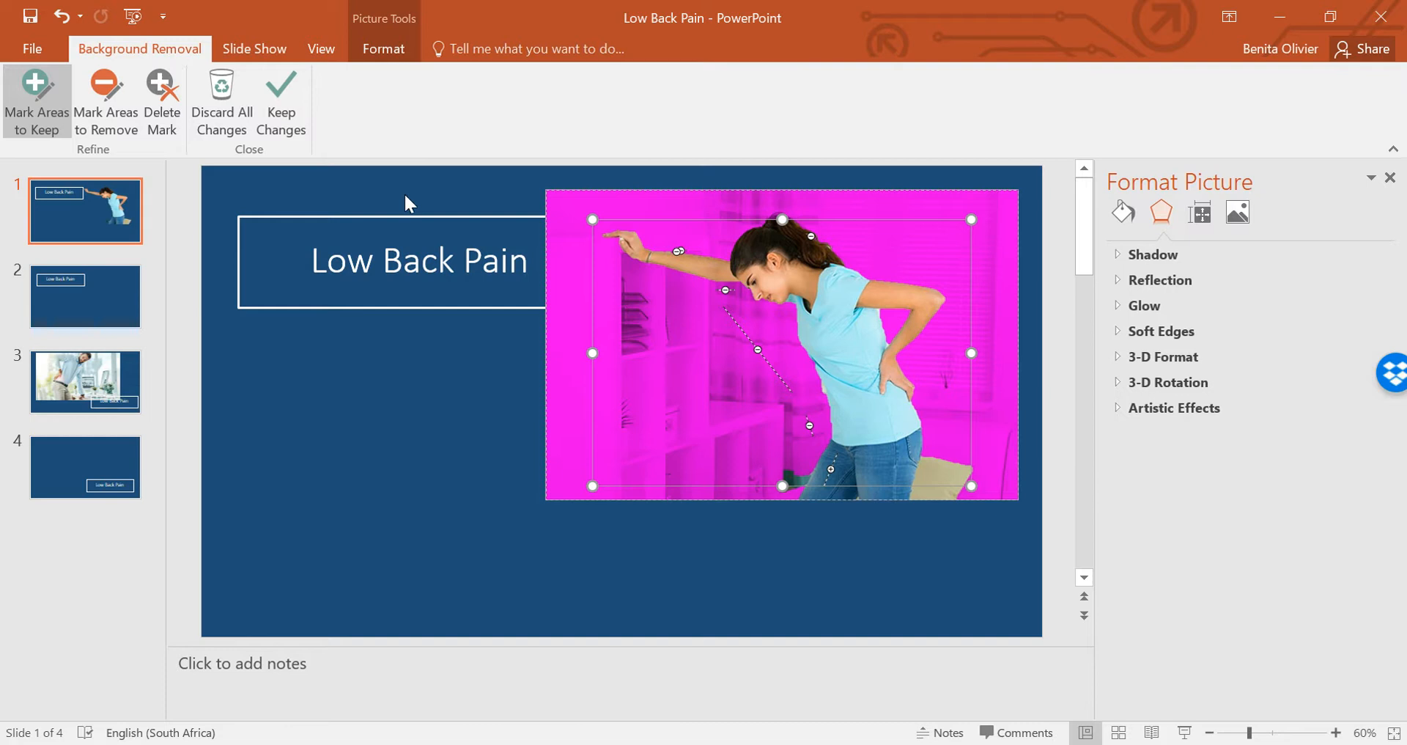
{"action": "left_click", "coordinate": [106, 98]}
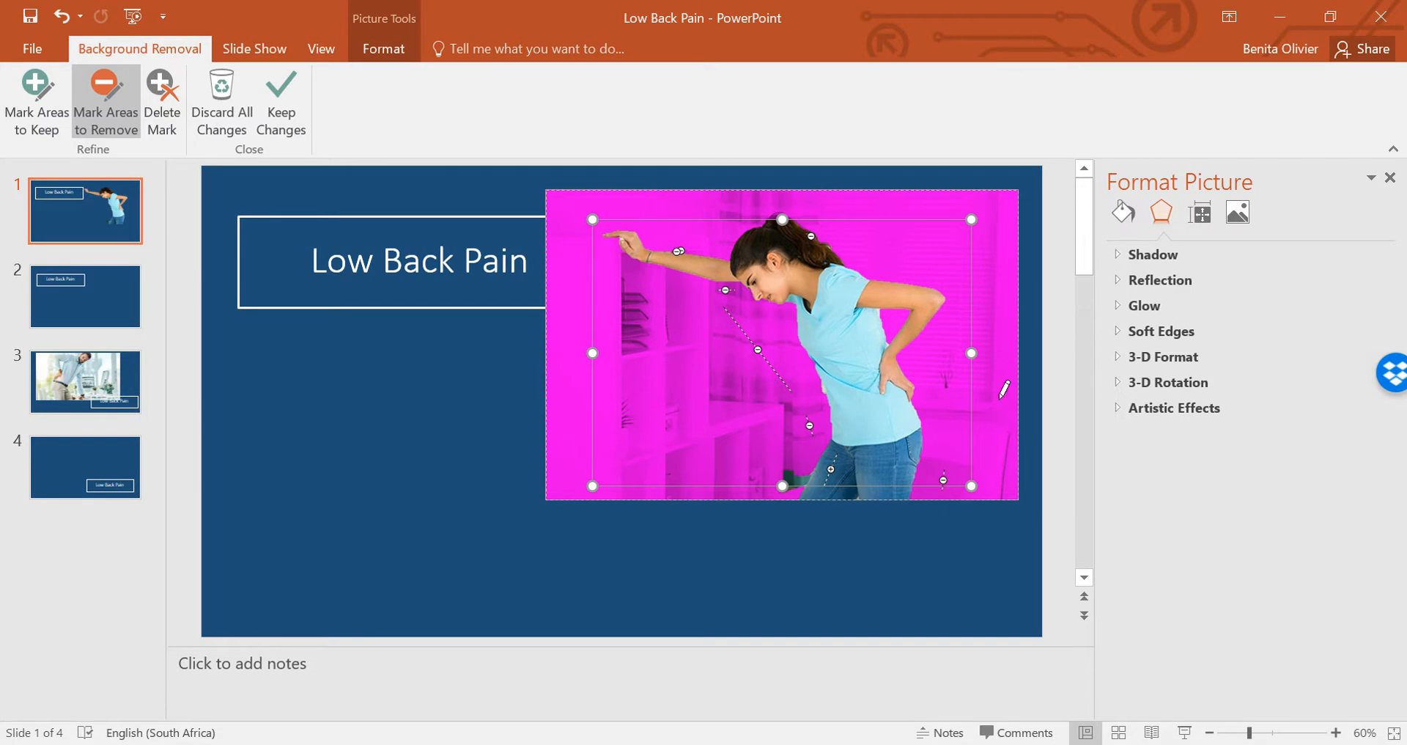
Keep the changes so the woman shows from head to jeans on the blue background.
{"action": "left_click", "coordinate": [280, 101]}
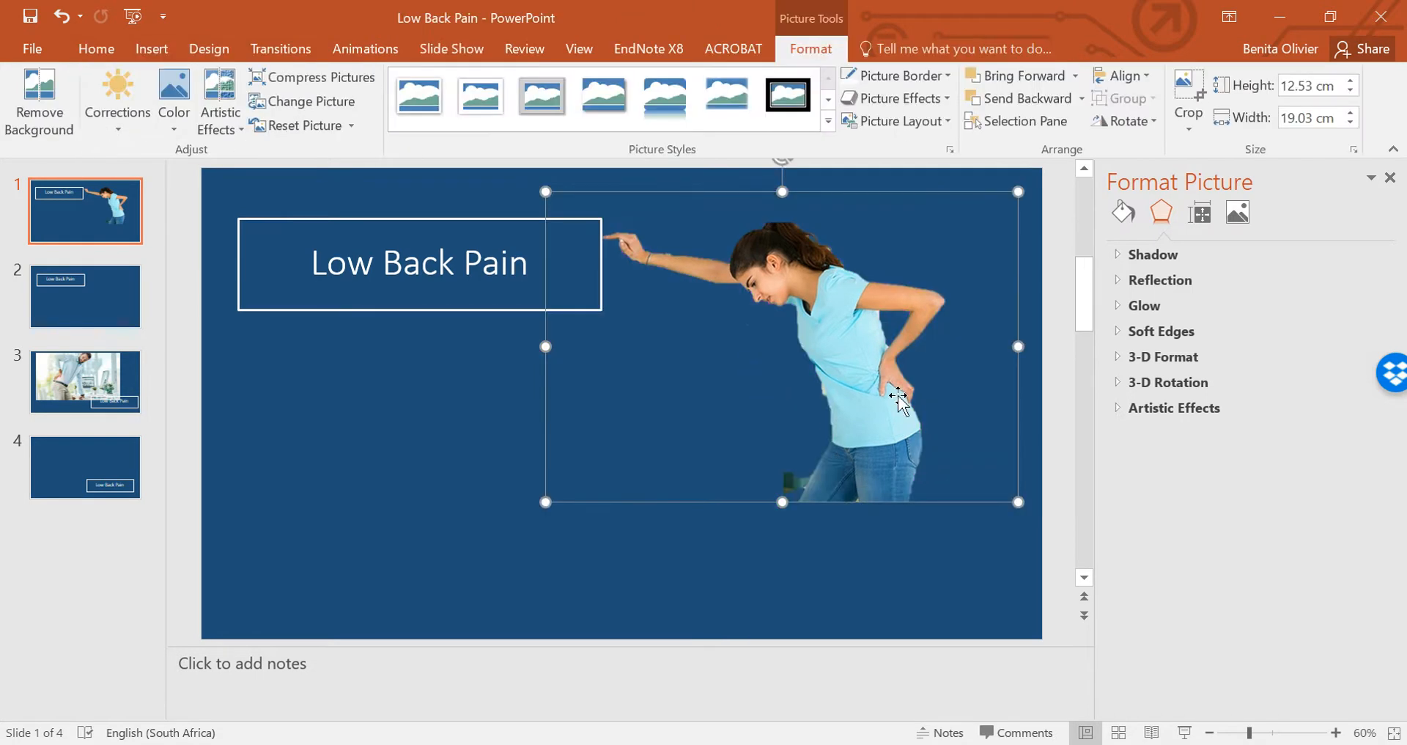
{"action": "mouse_move", "coordinate": [773, 256]}
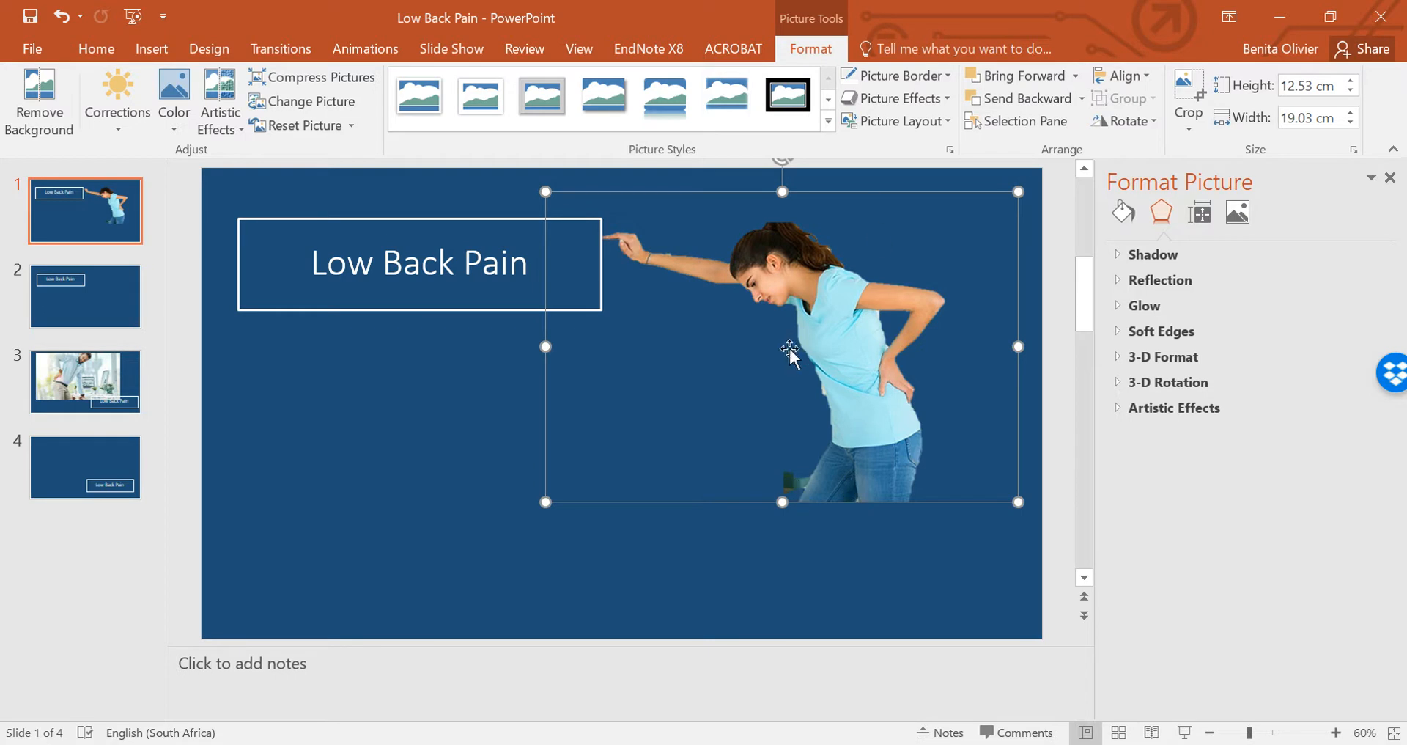
{"action": "mouse_move", "coordinate": [525, 339]}
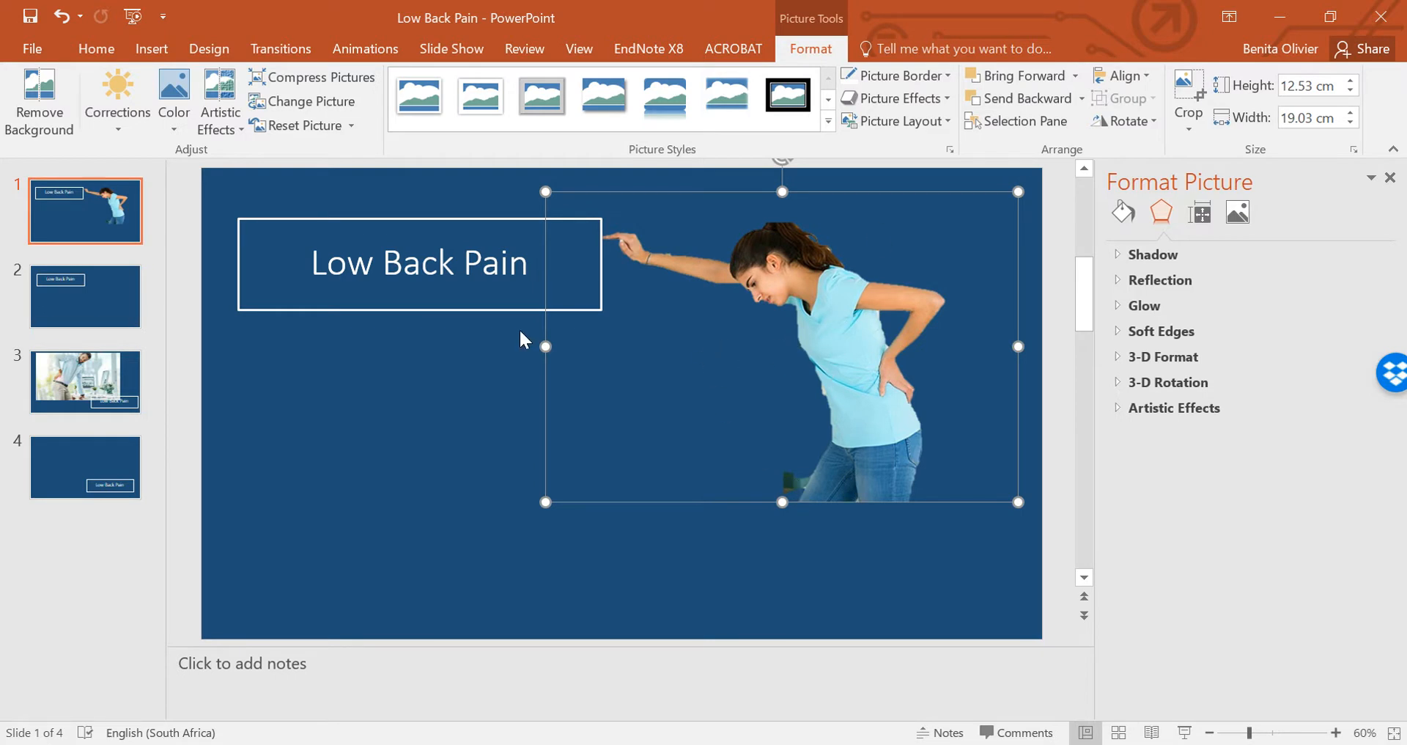
{"action": "mouse_move", "coordinate": [85, 381]}
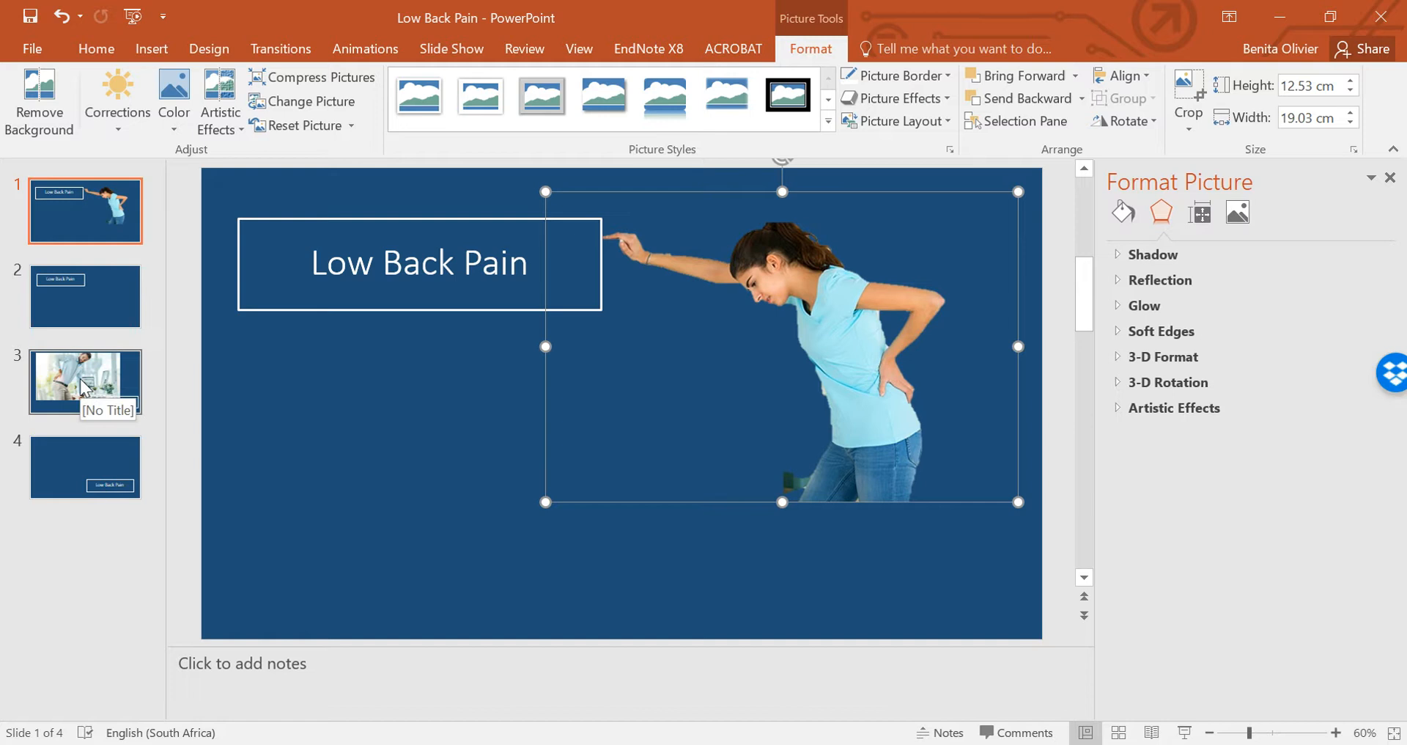
Switch to slide 3 showing the man's back-pain photo.
{"action": "left_click", "coordinate": [85, 381]}
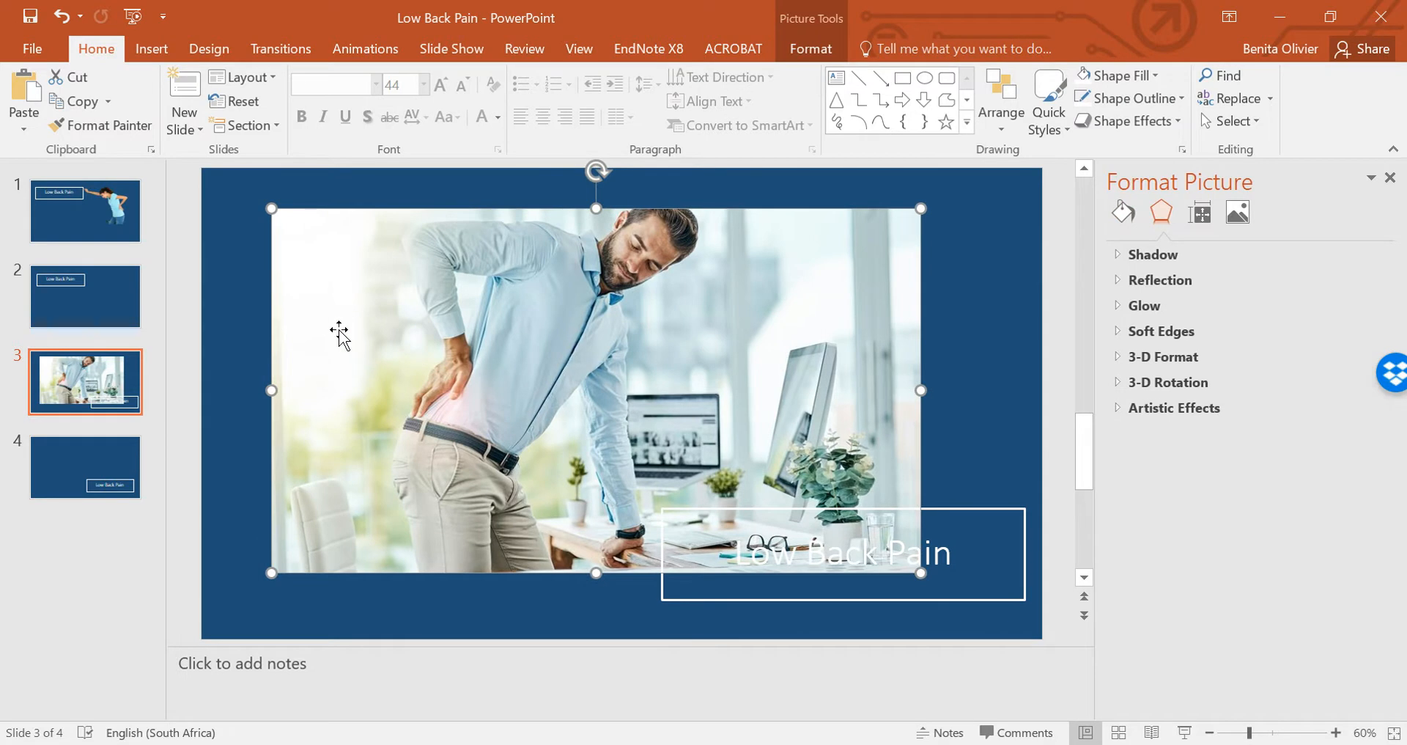
{"action": "mouse_move", "coordinate": [438, 568]}
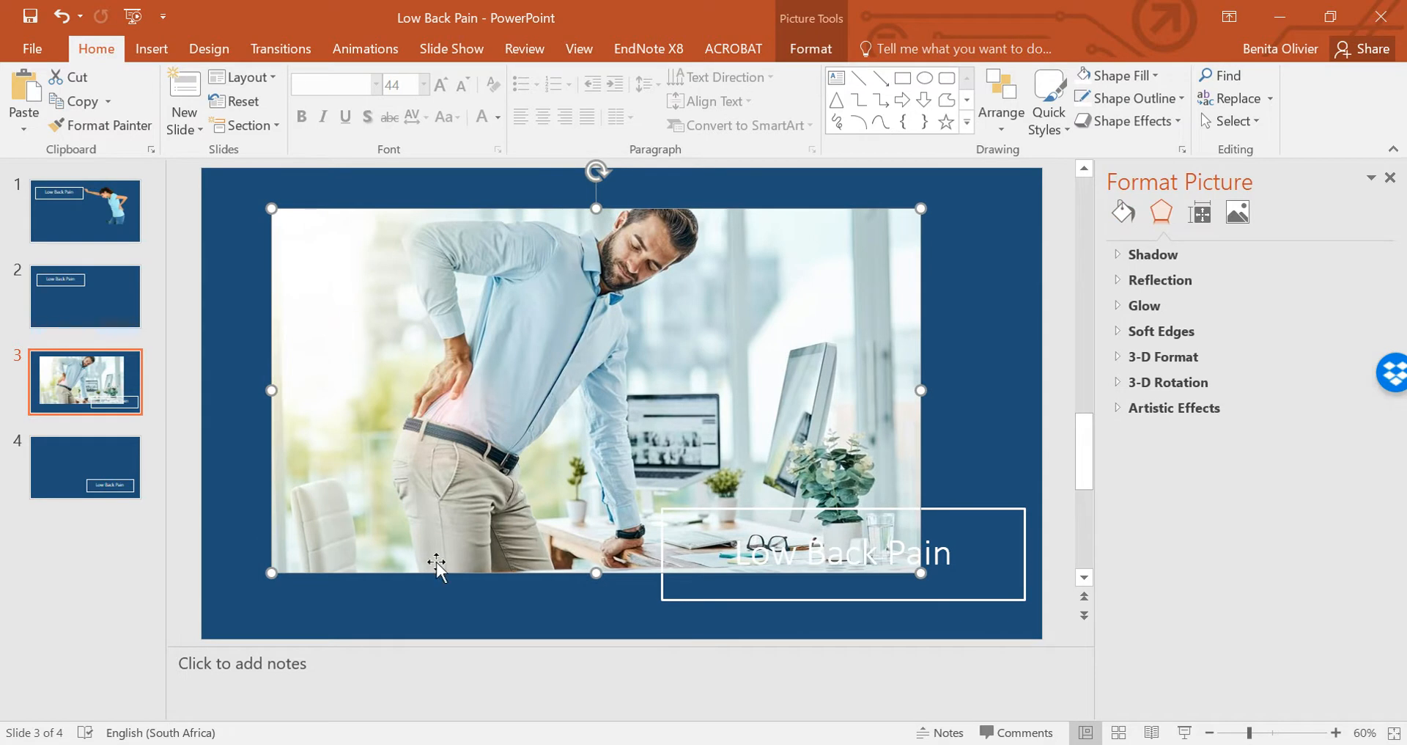
{"action": "mouse_move", "coordinate": [637, 266]}
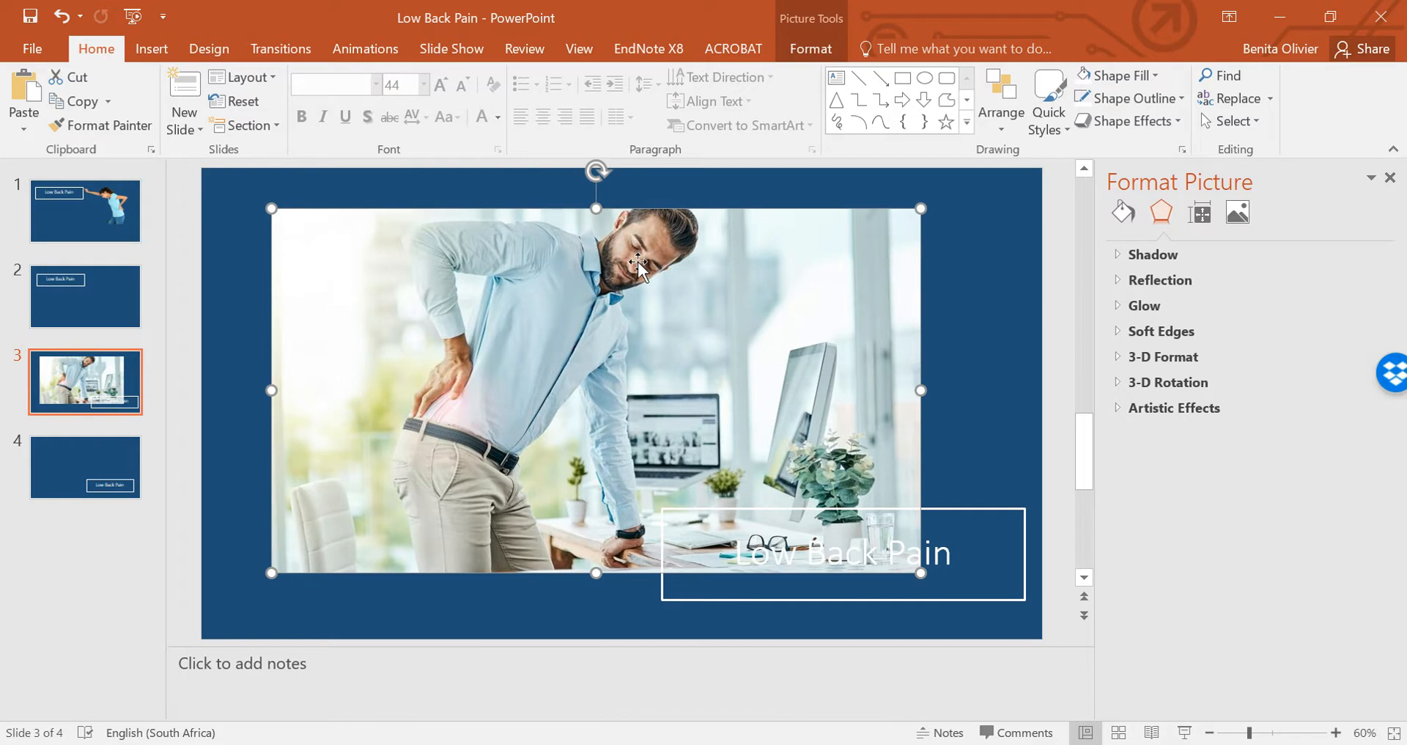
{"action": "mouse_move", "coordinate": [742, 388]}
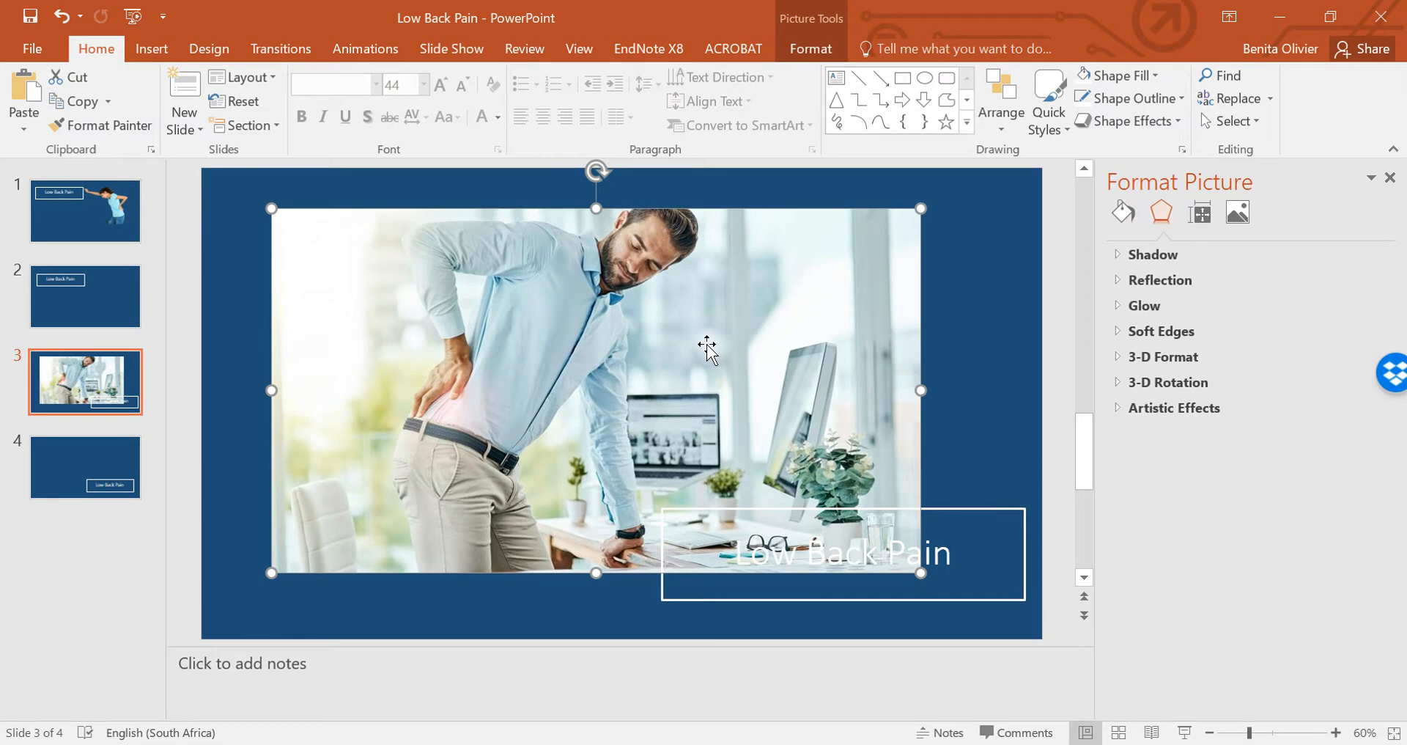
{"action": "mouse_move", "coordinate": [811, 48]}
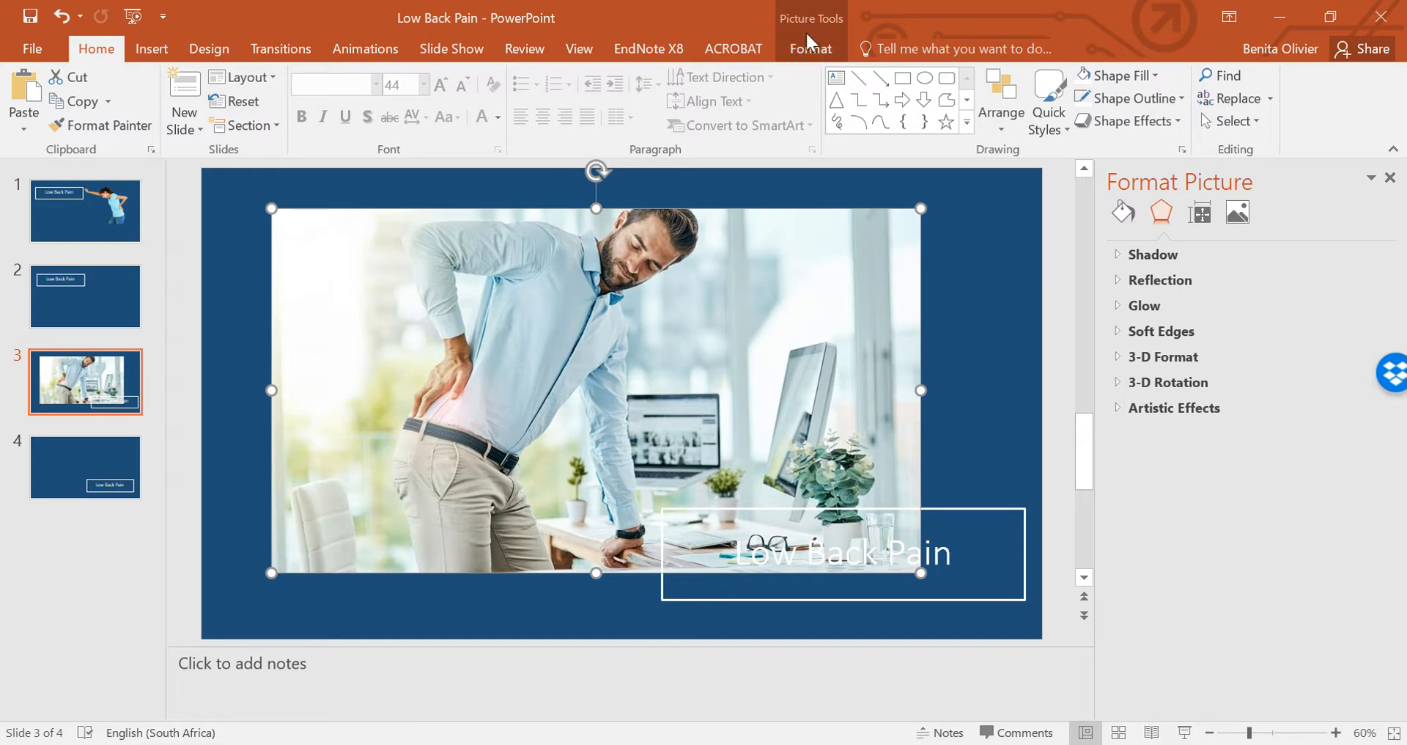
Start removing the man's photo background, marking his arm and shirt to keep.
{"action": "left_click", "coordinate": [809, 48]}
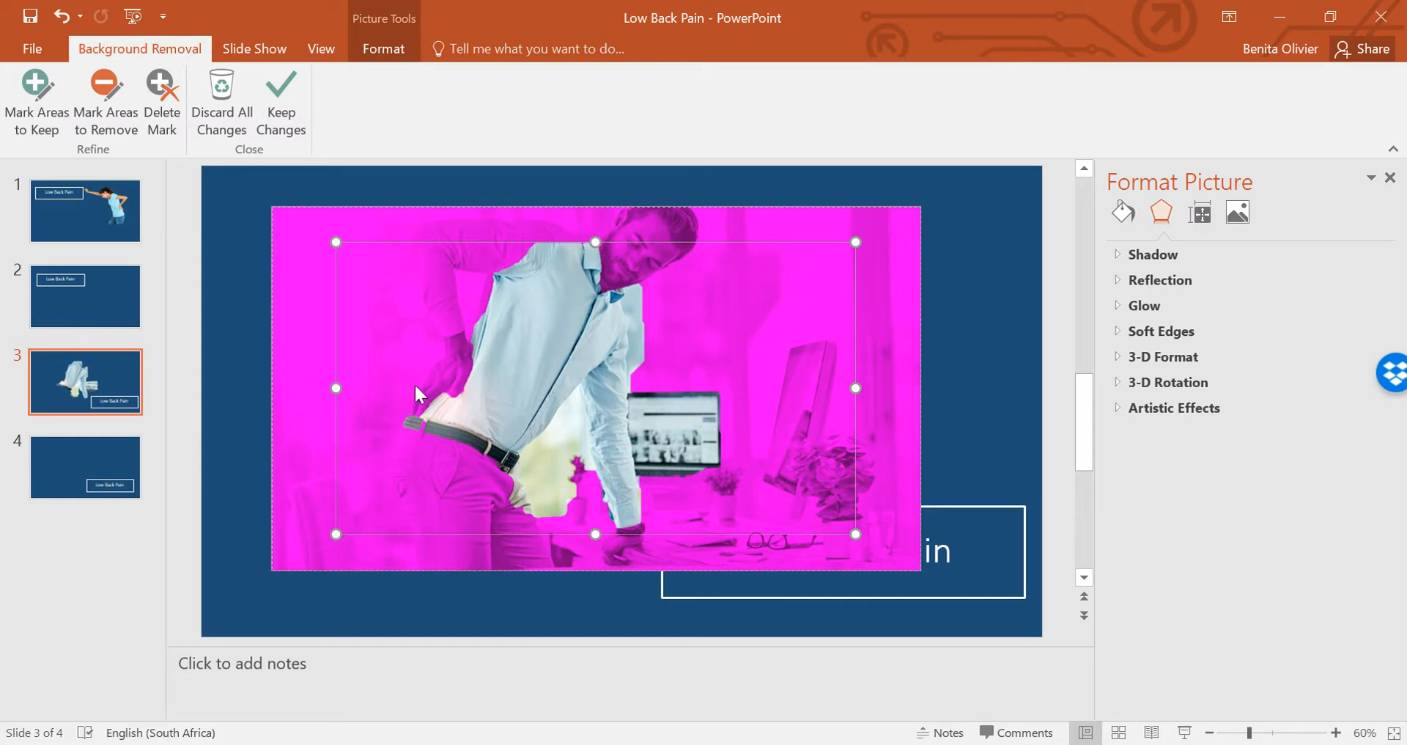
{"action": "mouse_move", "coordinate": [163, 98]}
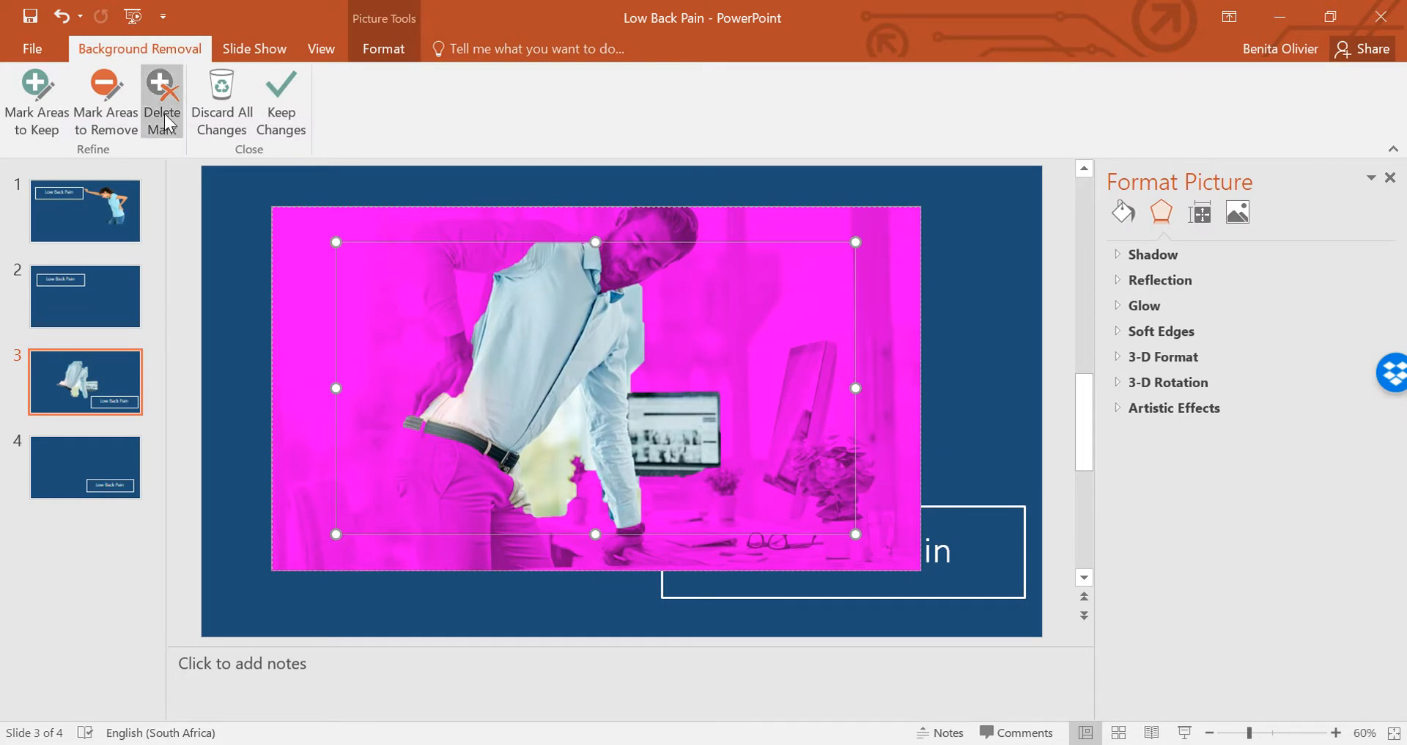
{"action": "left_click", "coordinate": [105, 101]}
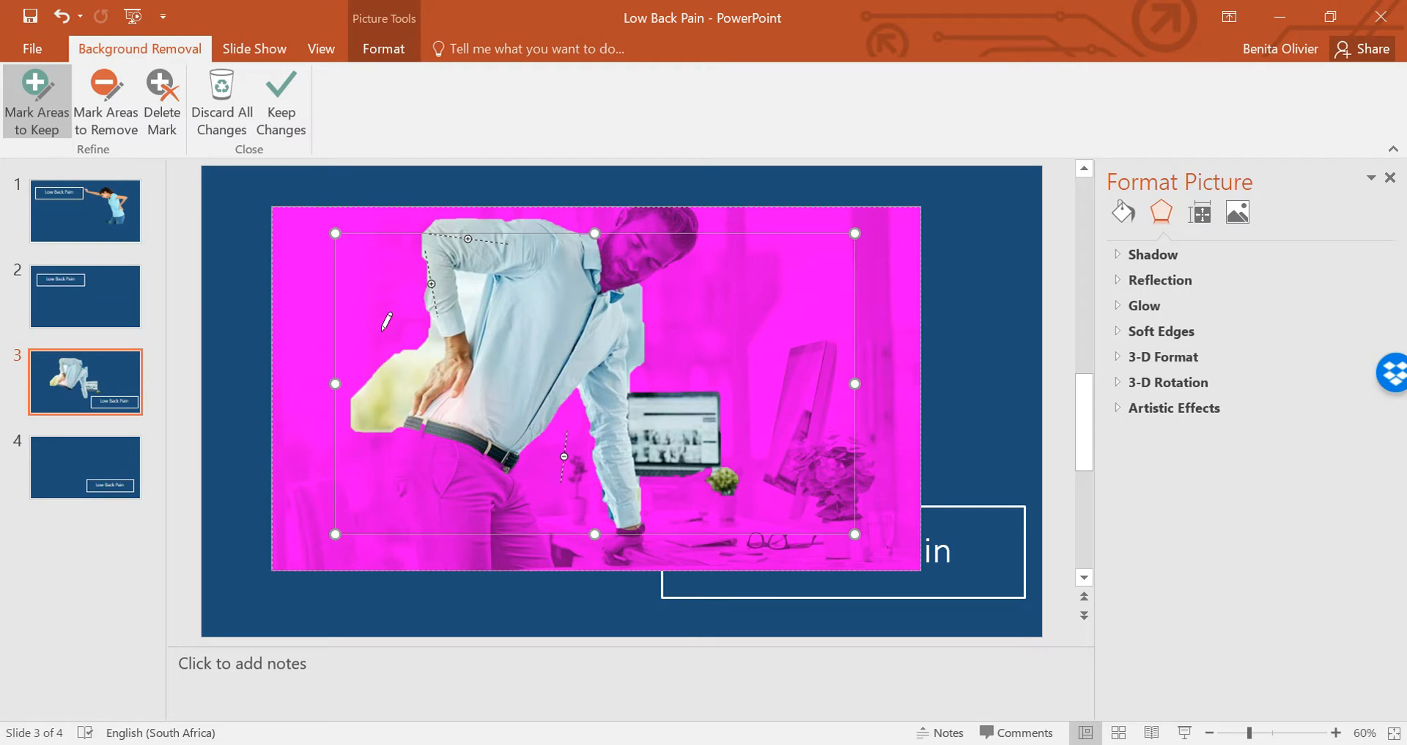
{"action": "mouse_move", "coordinate": [418, 325]}
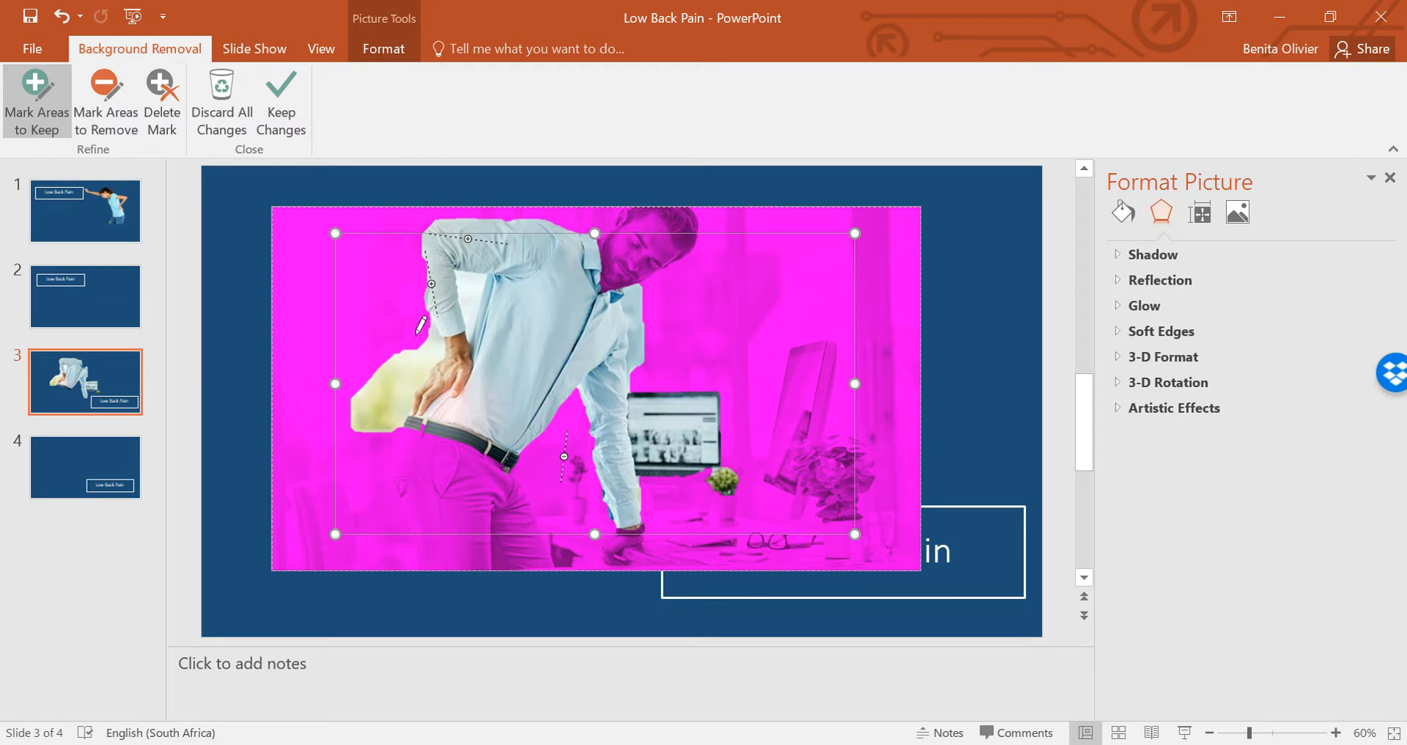
{"action": "left_click", "coordinate": [281, 98]}
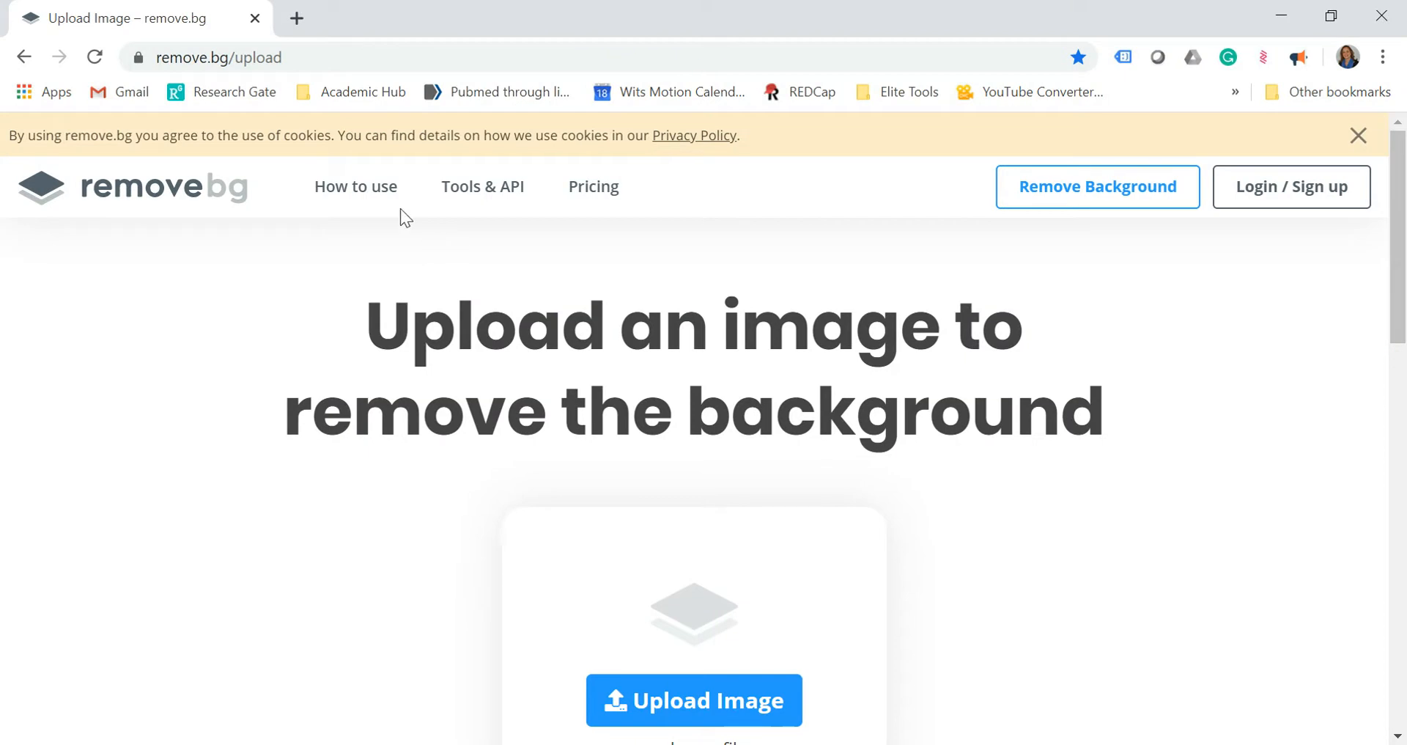
Upload the man's photo to remove.bg and download the cut-out PNG.
{"action": "left_click", "coordinate": [238, 57]}
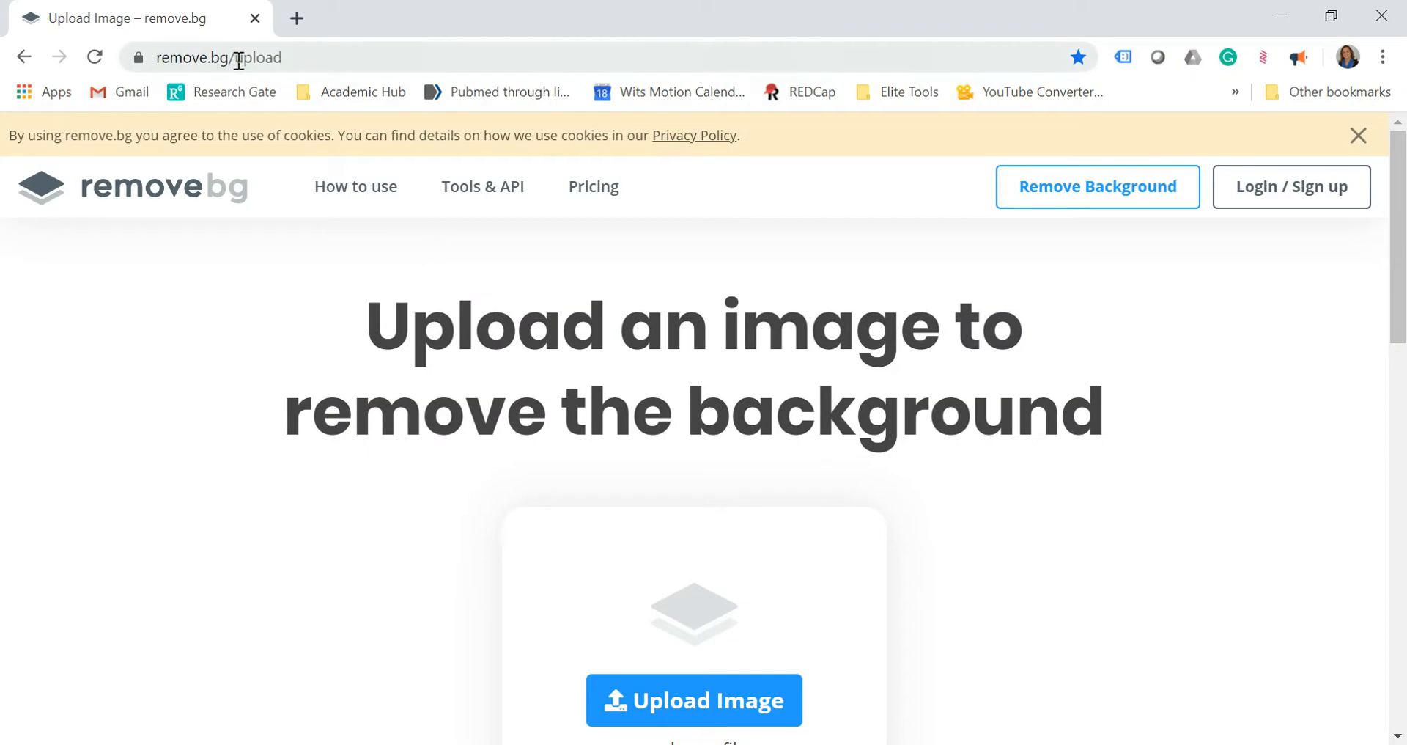
{"action": "mouse_move", "coordinate": [166, 57]}
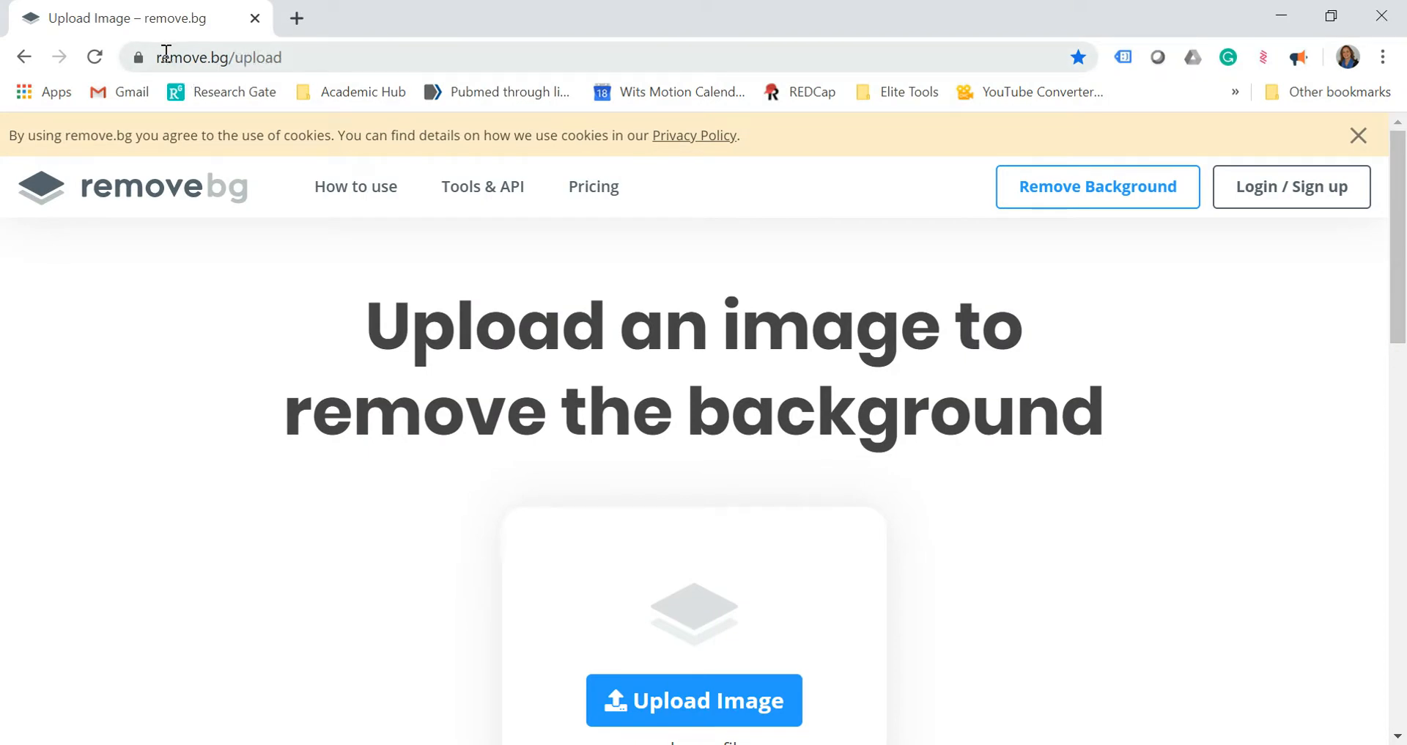
{"action": "mouse_move", "coordinate": [288, 50]}
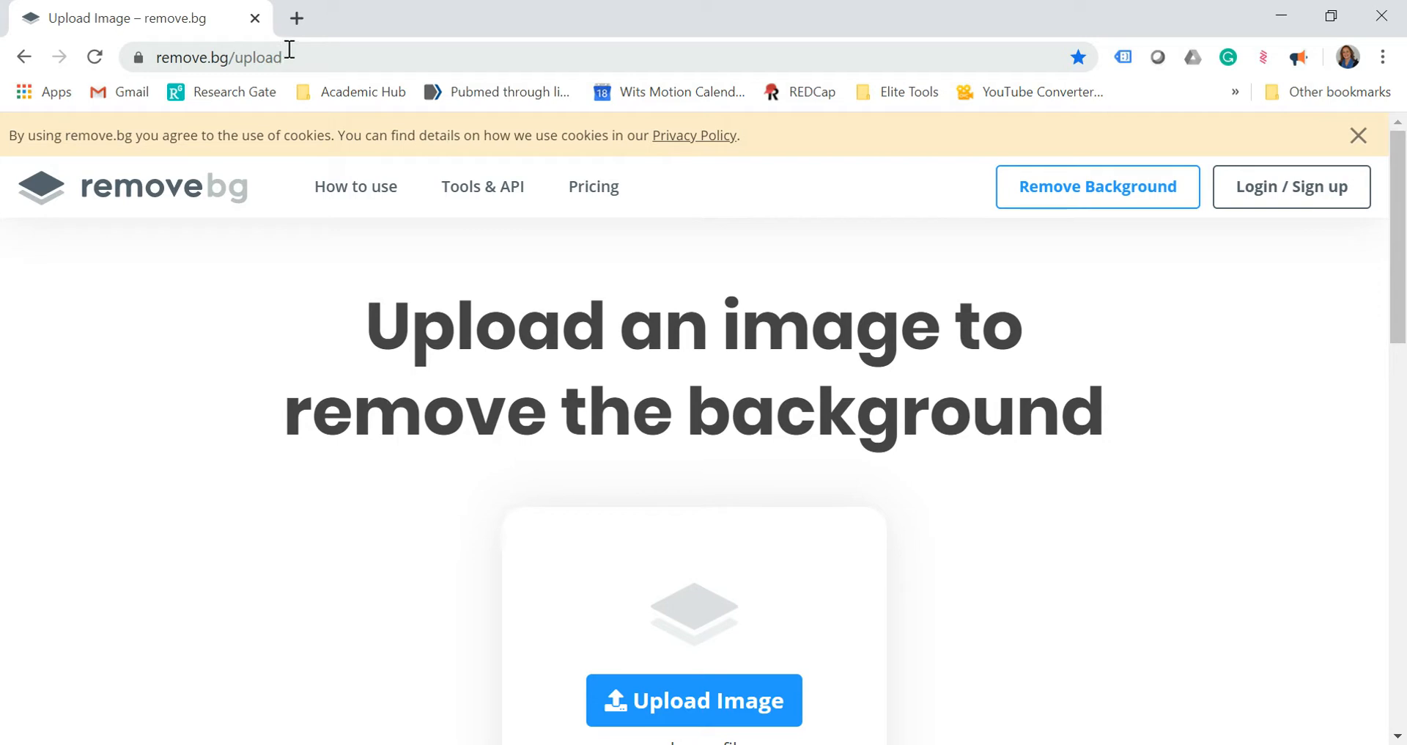
{"action": "mouse_move", "coordinate": [362, 155]}
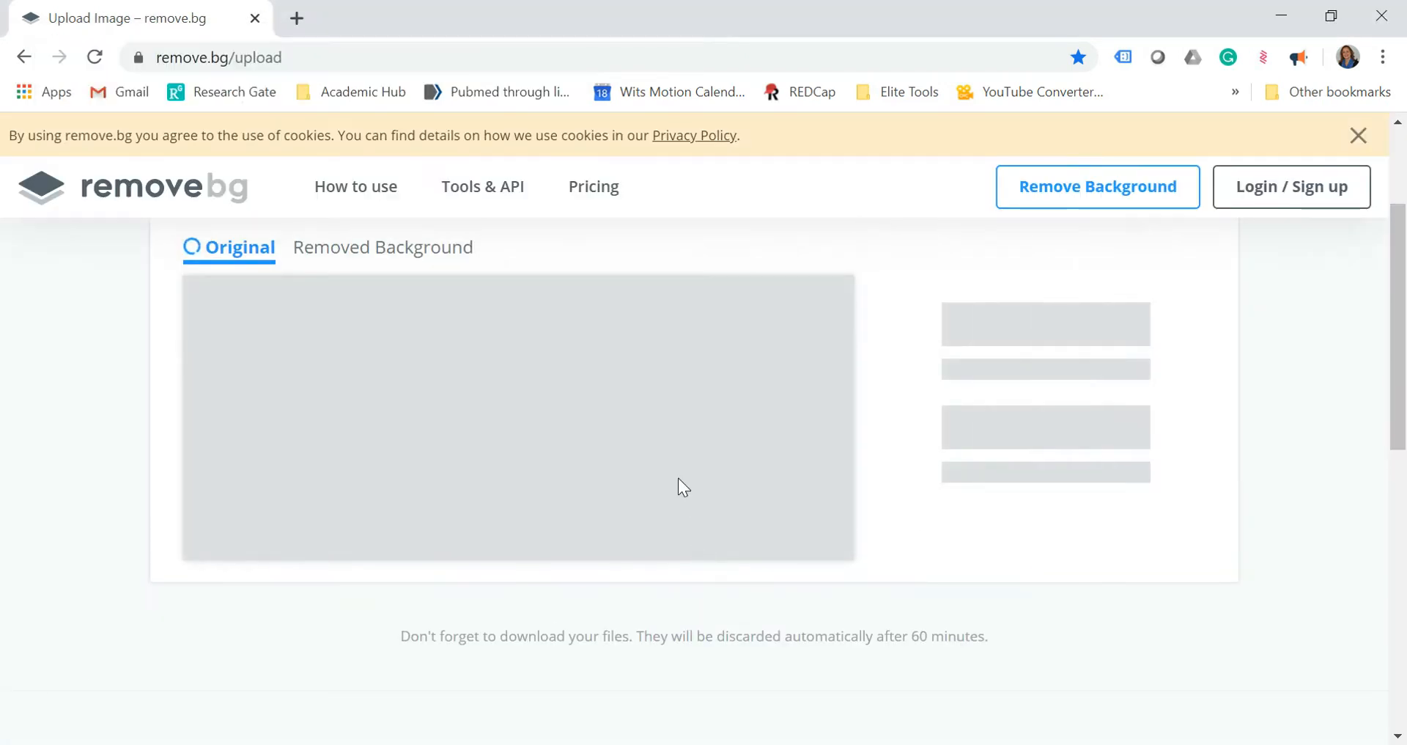
{"action": "left_click", "coordinate": [517, 418]}
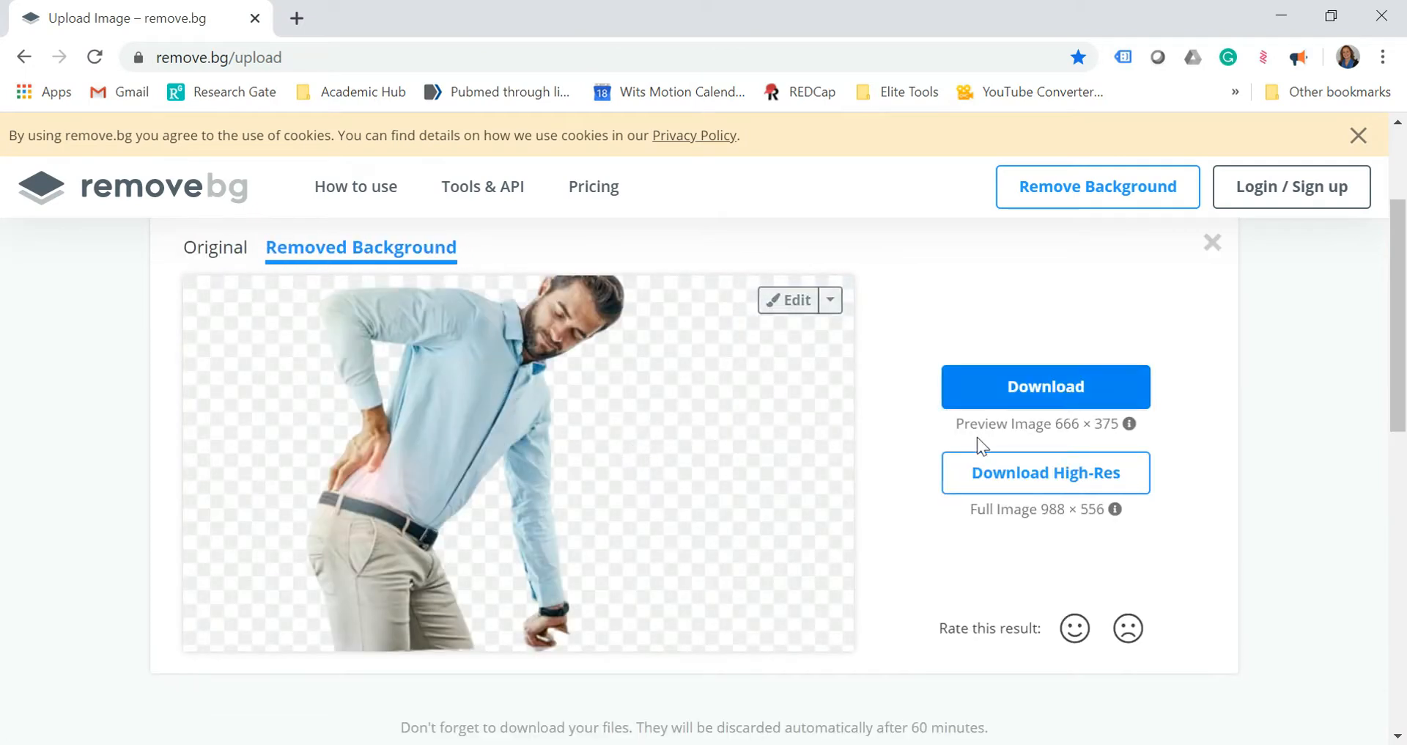
{"action": "left_click", "coordinate": [1045, 386]}
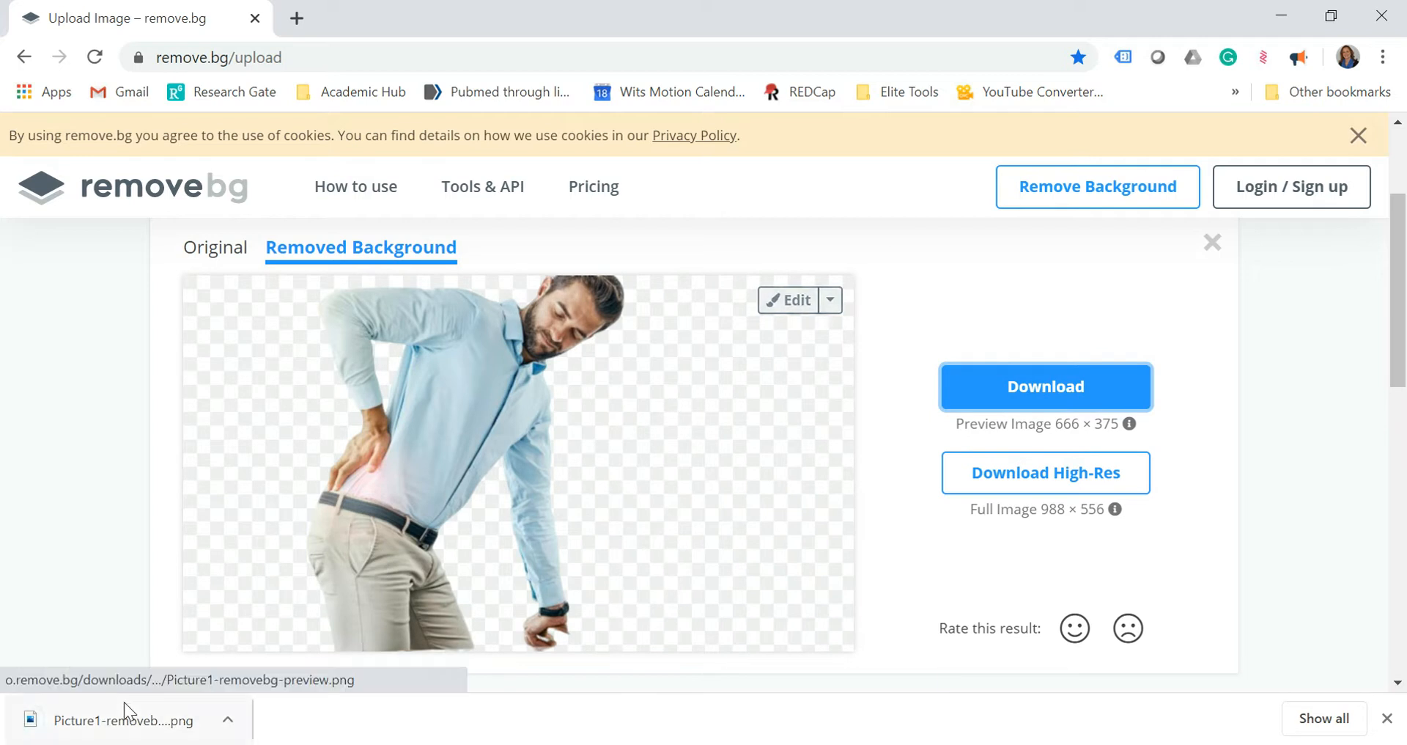
View the downloaded cut-out of the man in Photos and copy it.
{"action": "left_click", "coordinate": [123, 720]}
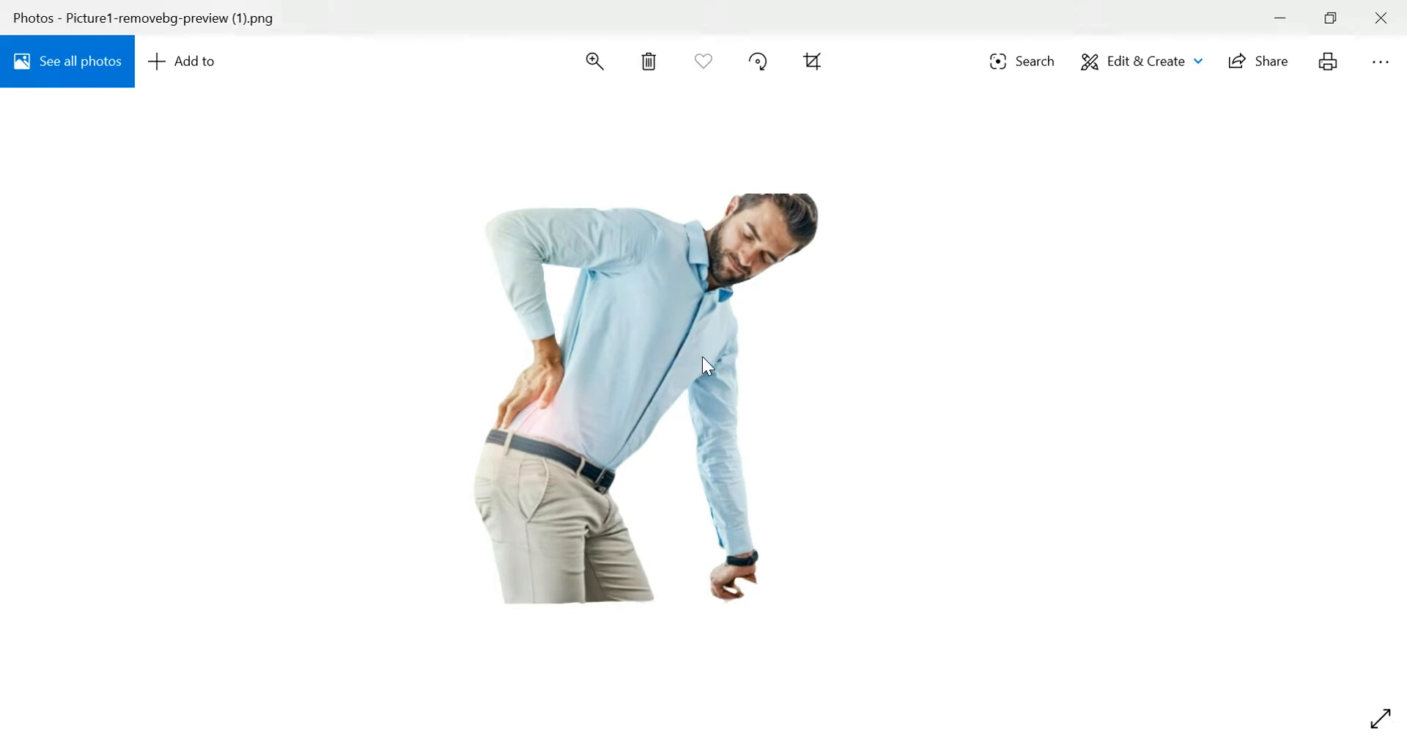
{"action": "right_click", "coordinate": [705, 365]}
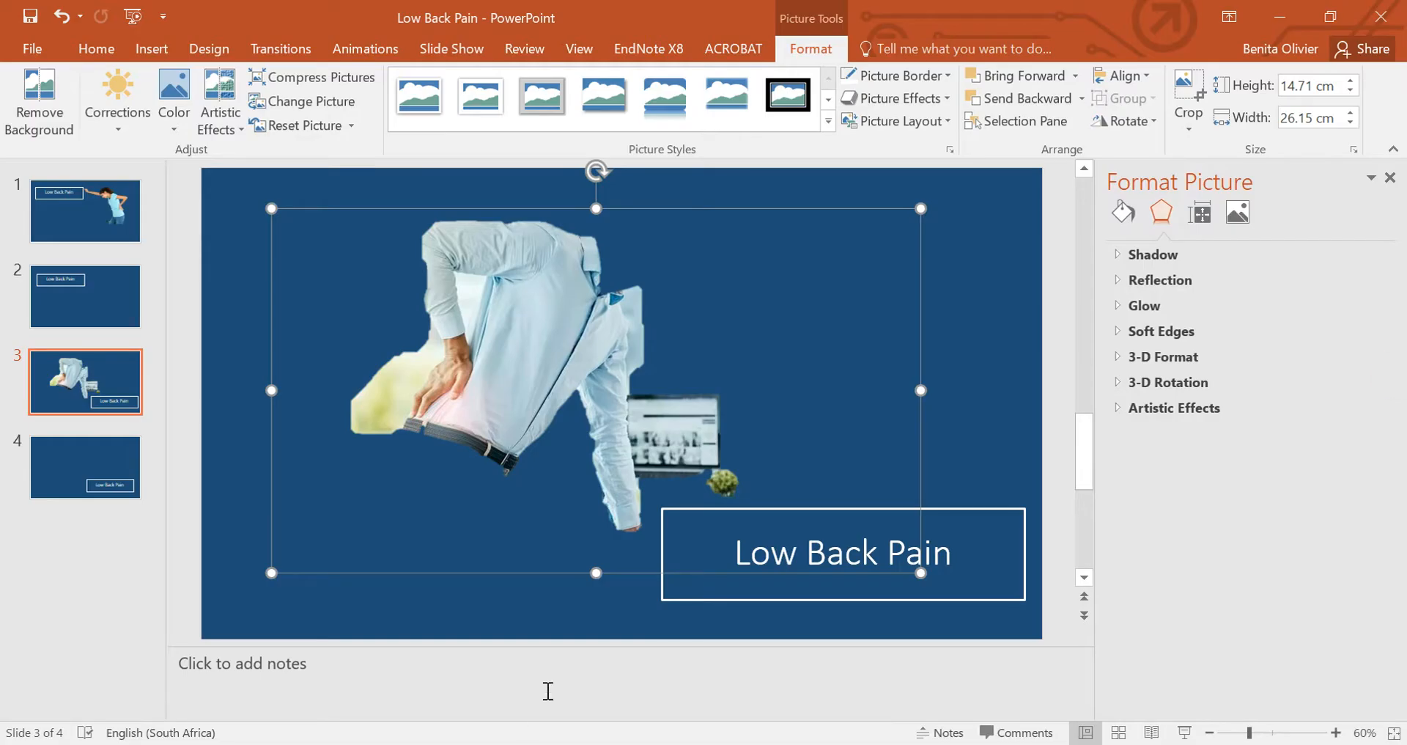
Paste the cut-out man onto slide 4 and position him above the Low Back Pain box.
{"action": "left_click", "coordinate": [85, 466]}
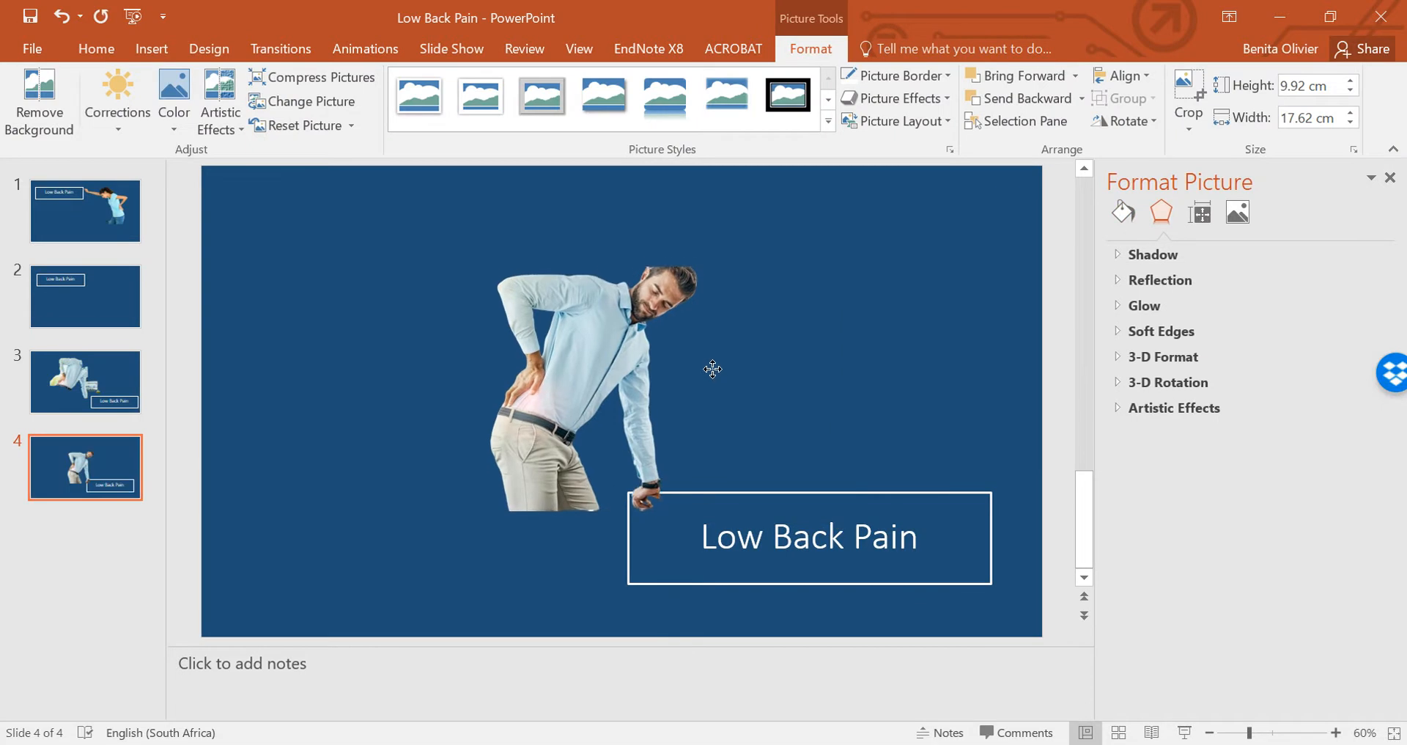
{"action": "left_click_drag", "start_coordinate": [714, 369], "coordinate": [686, 365]}
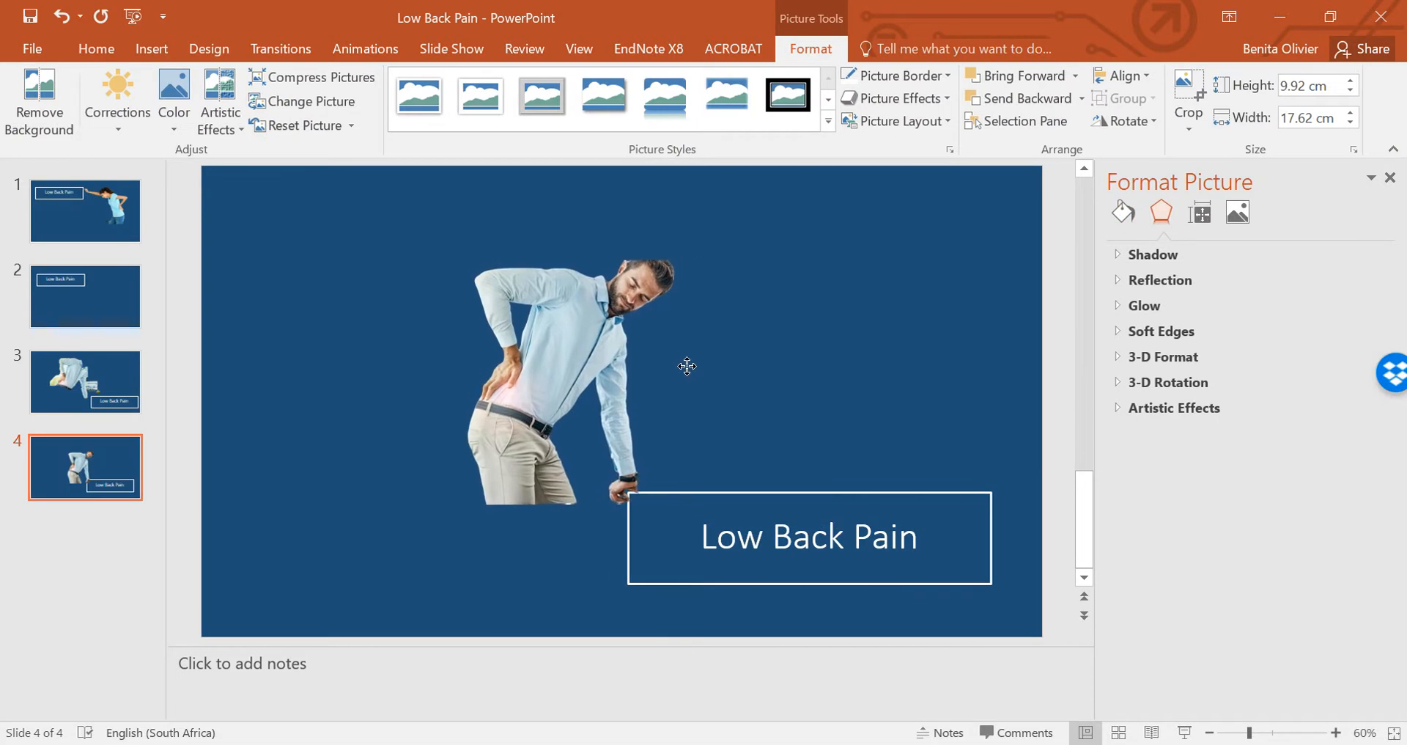
{"action": "left_click_drag", "start_coordinate": [686, 367], "coordinate": [897, 354]}
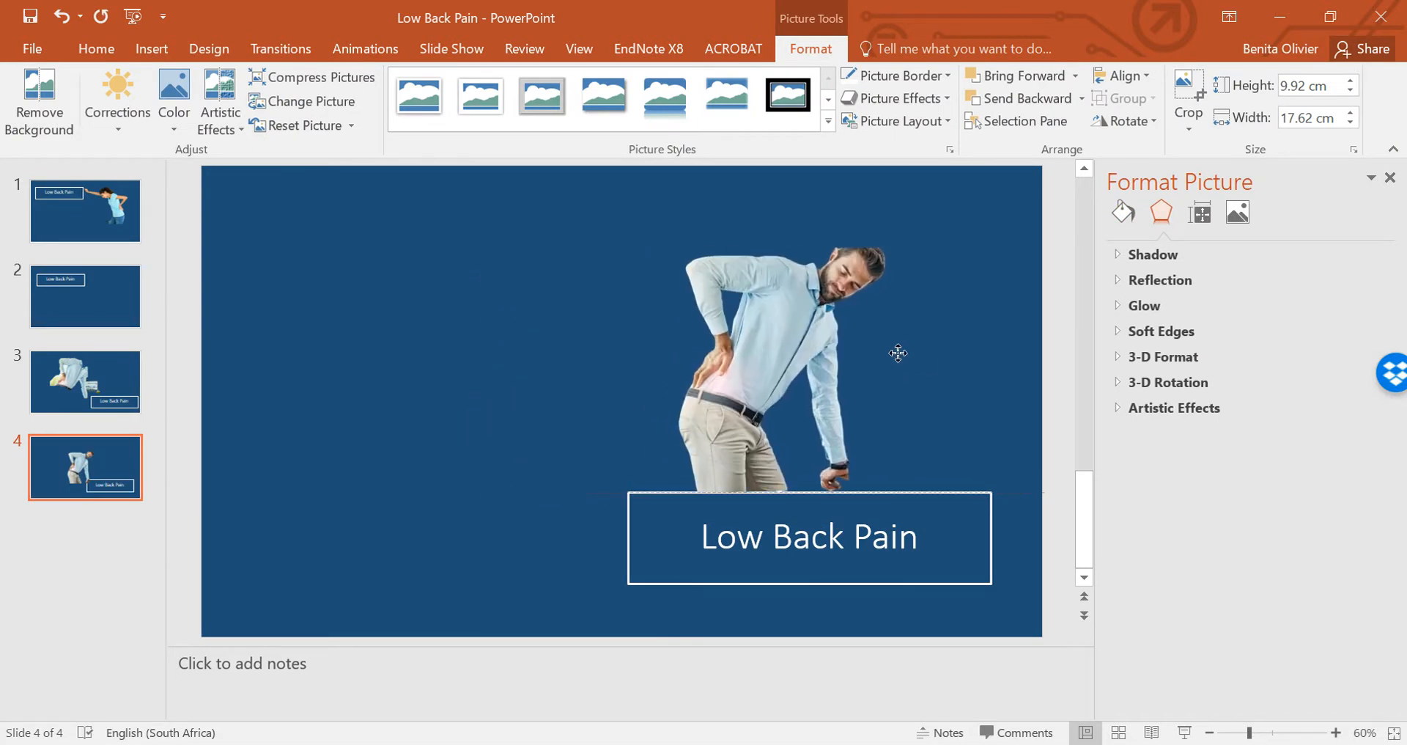
{"action": "left_click", "coordinate": [799, 359]}
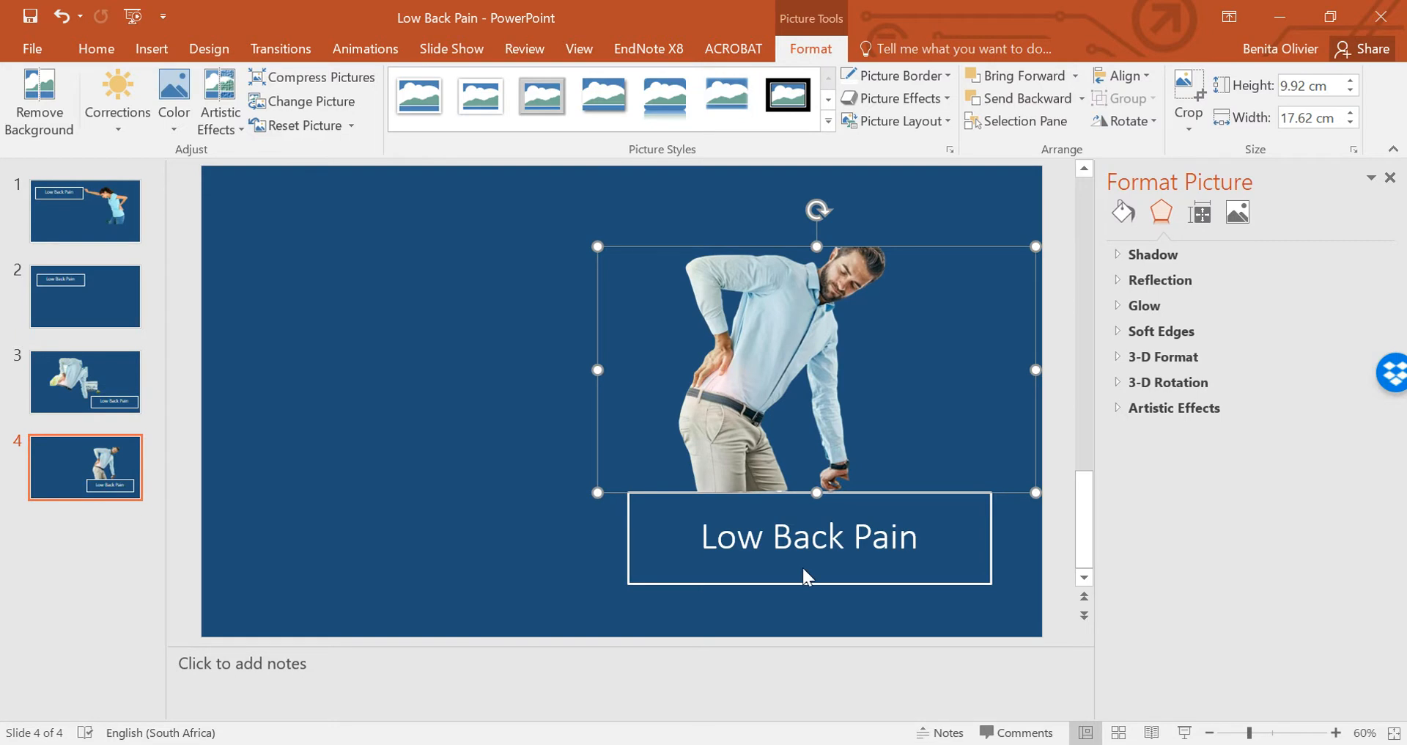
{"action": "mouse_move", "coordinate": [779, 358]}
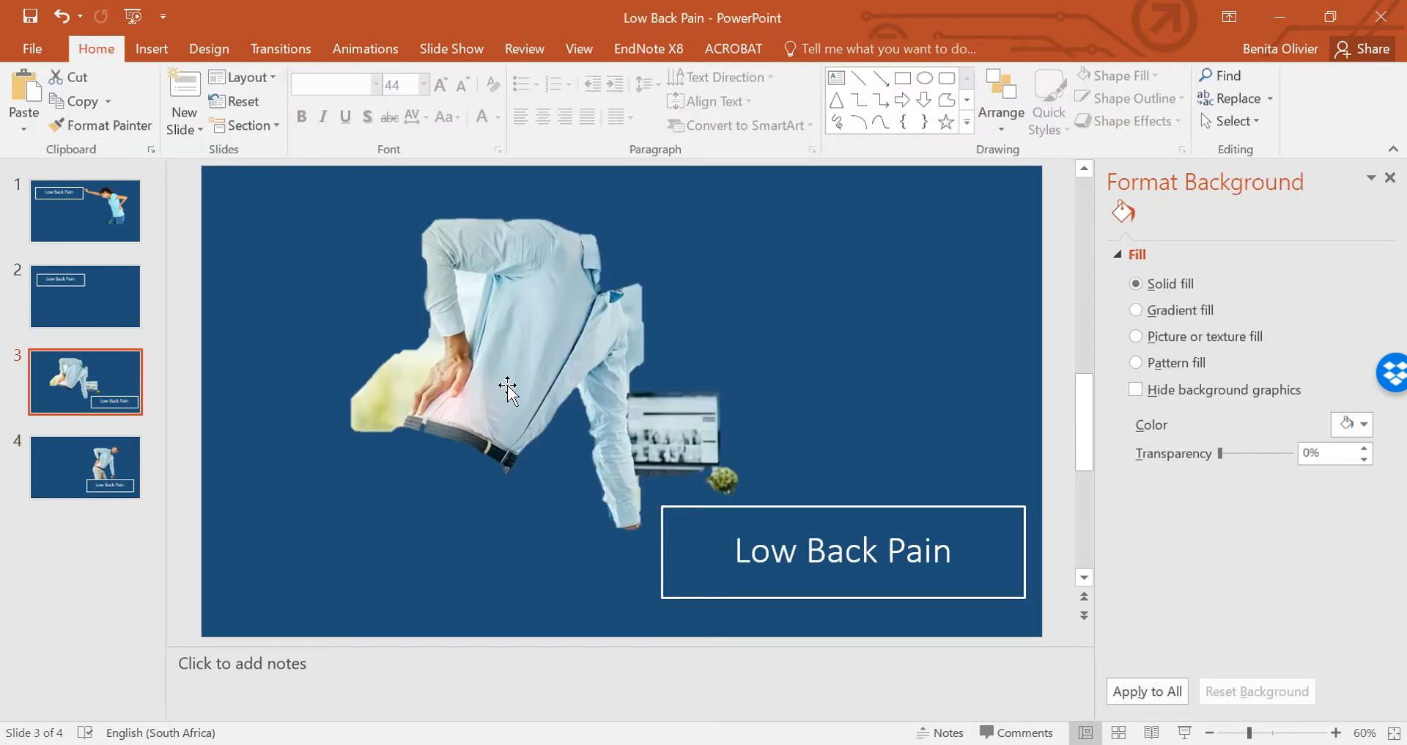
Leave slide 4 and switch back to the remove.bg result of the man.
{"action": "left_click", "coordinate": [85, 466]}
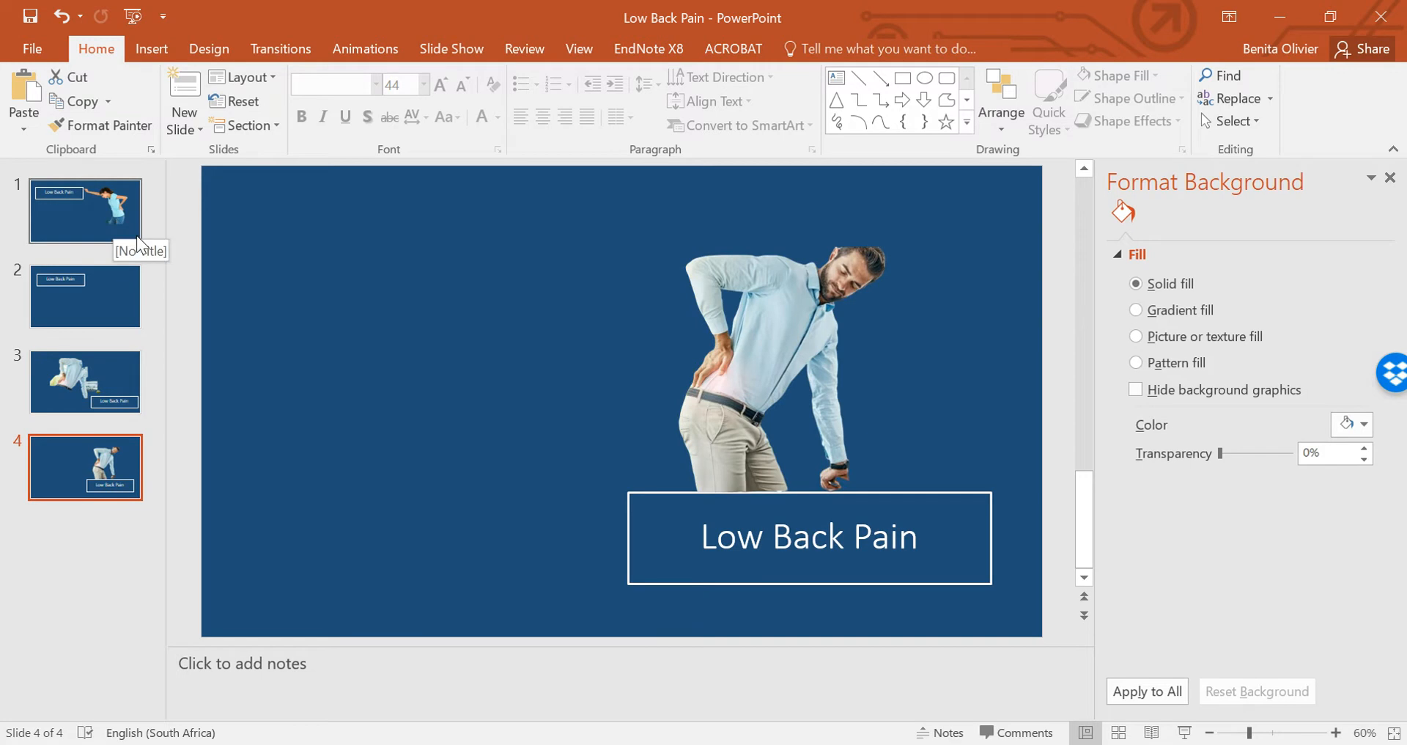
{"action": "left_click", "coordinate": [85, 210]}
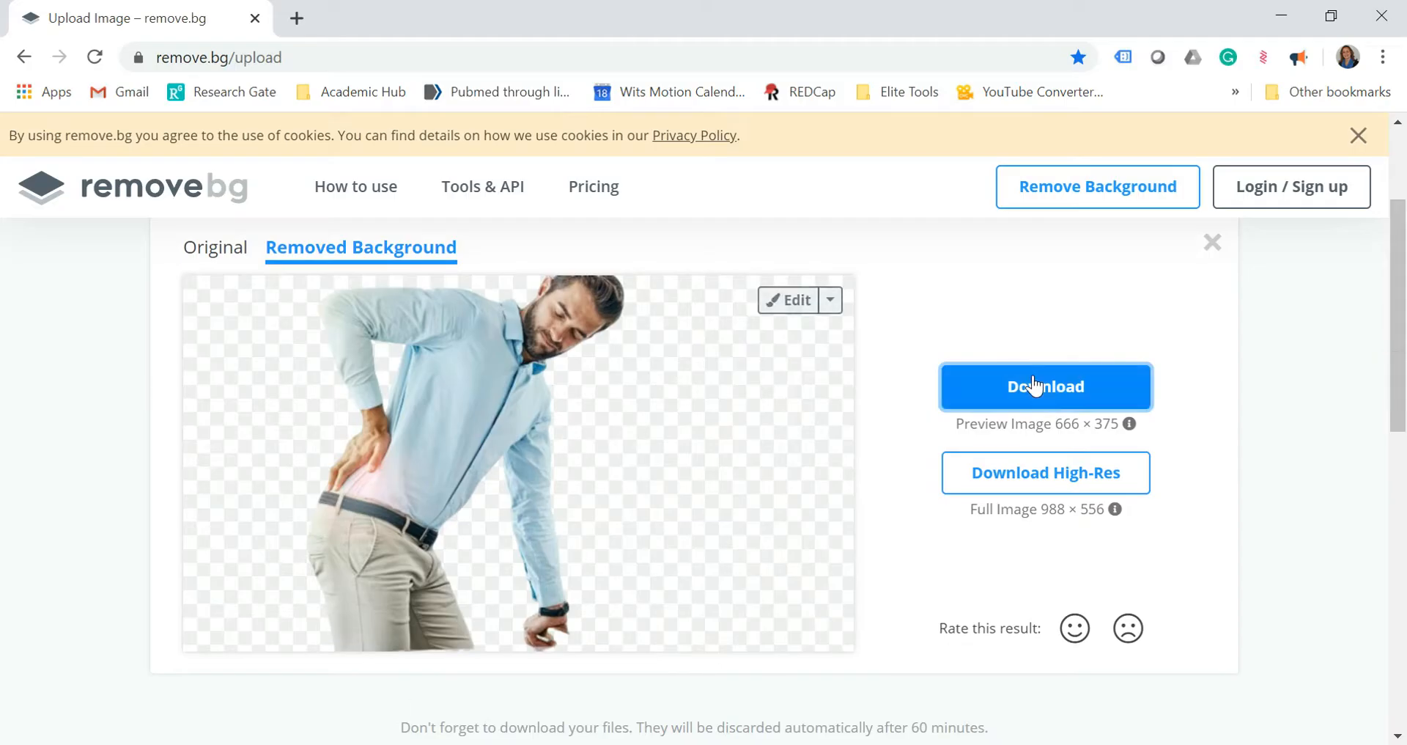
Drag Picture2.png of the woman onto remove.bg to cut out her background.
{"action": "left_click", "coordinate": [25, 57]}
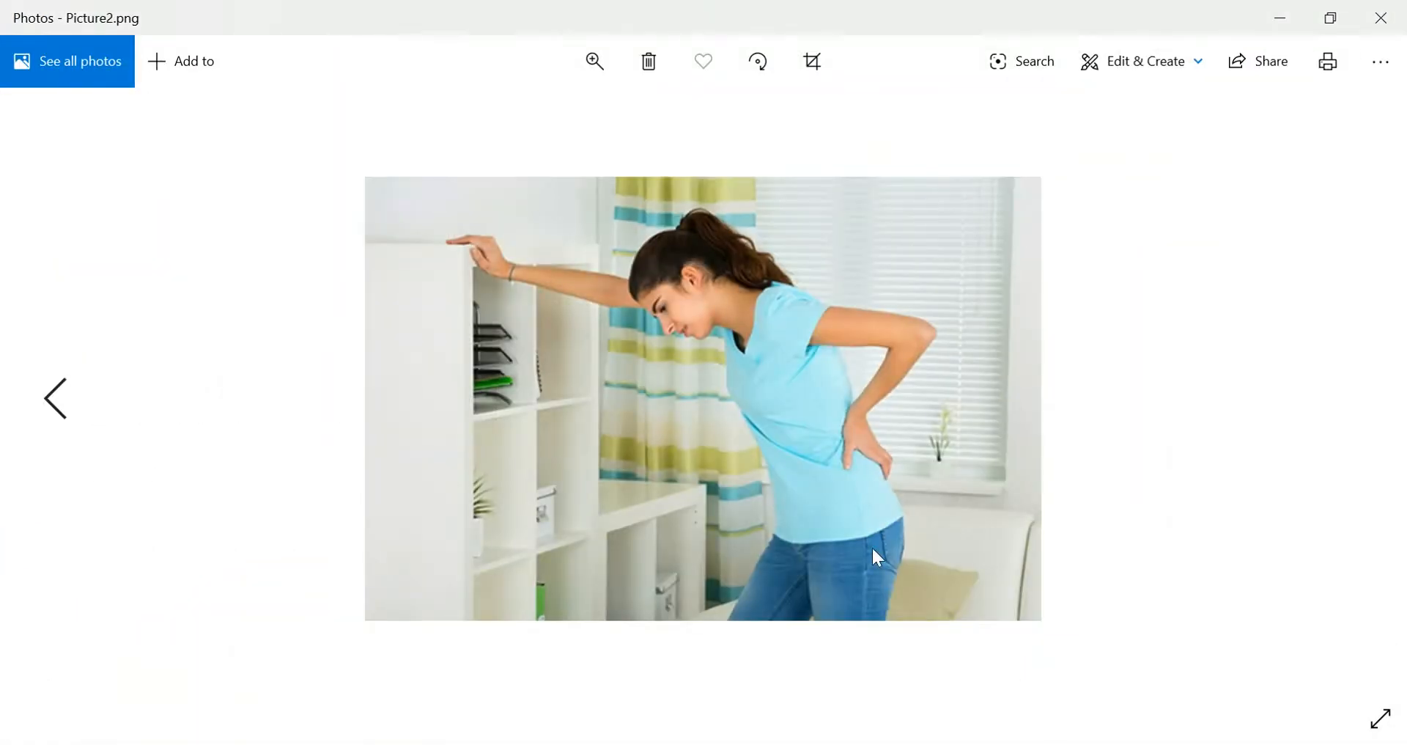
{"action": "left_click_drag", "start_coordinate": [409, 267], "coordinate": [858, 424]}
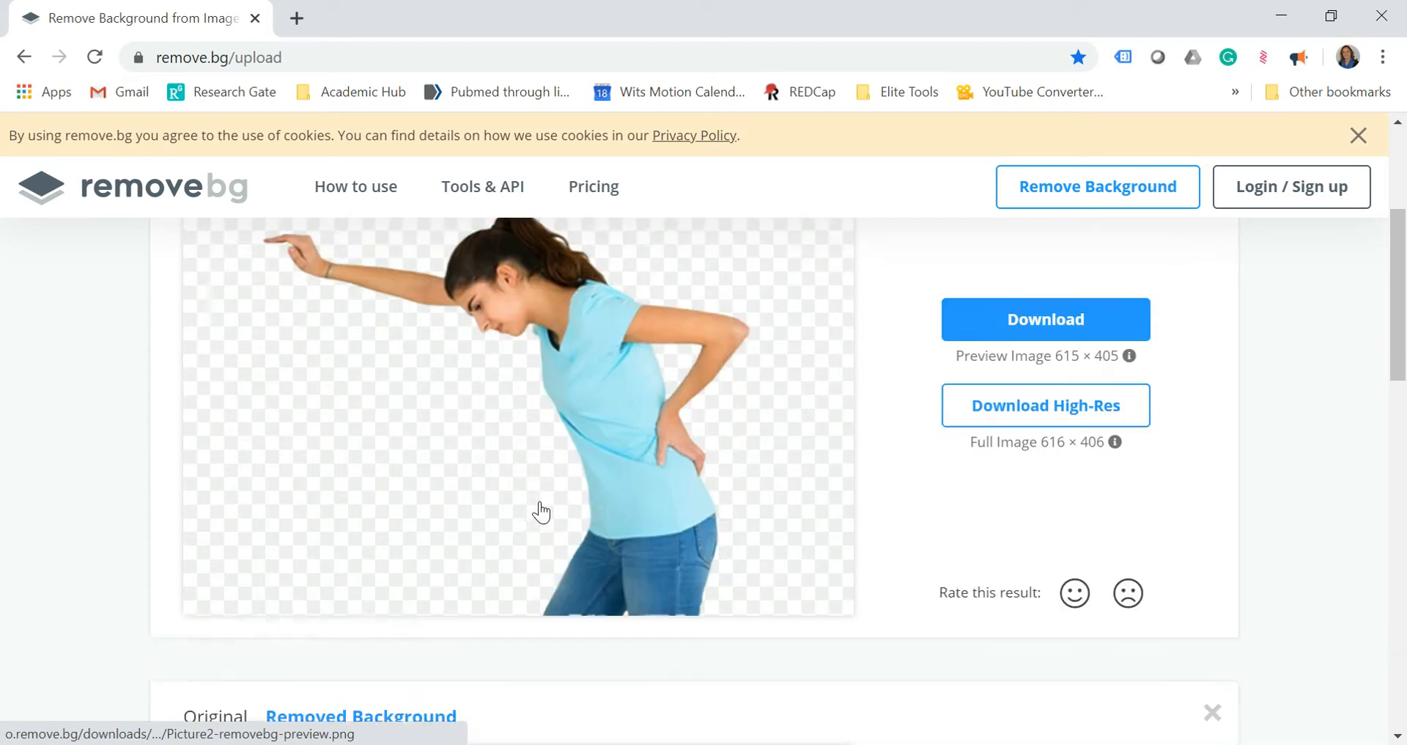
Download the woman's remove.bg cut-out PNG and open the downloaded file.
{"action": "left_click", "coordinate": [1046, 318]}
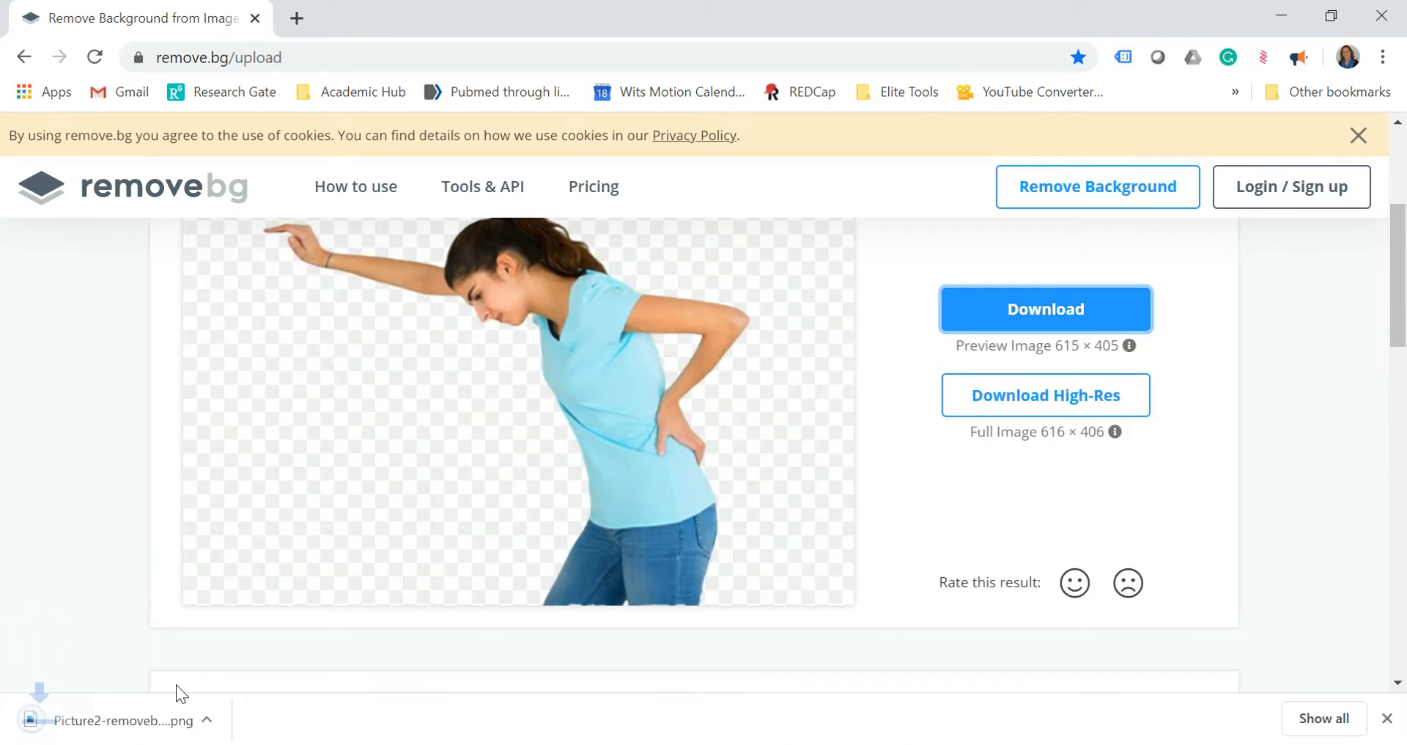
{"action": "left_click", "coordinate": [114, 719]}
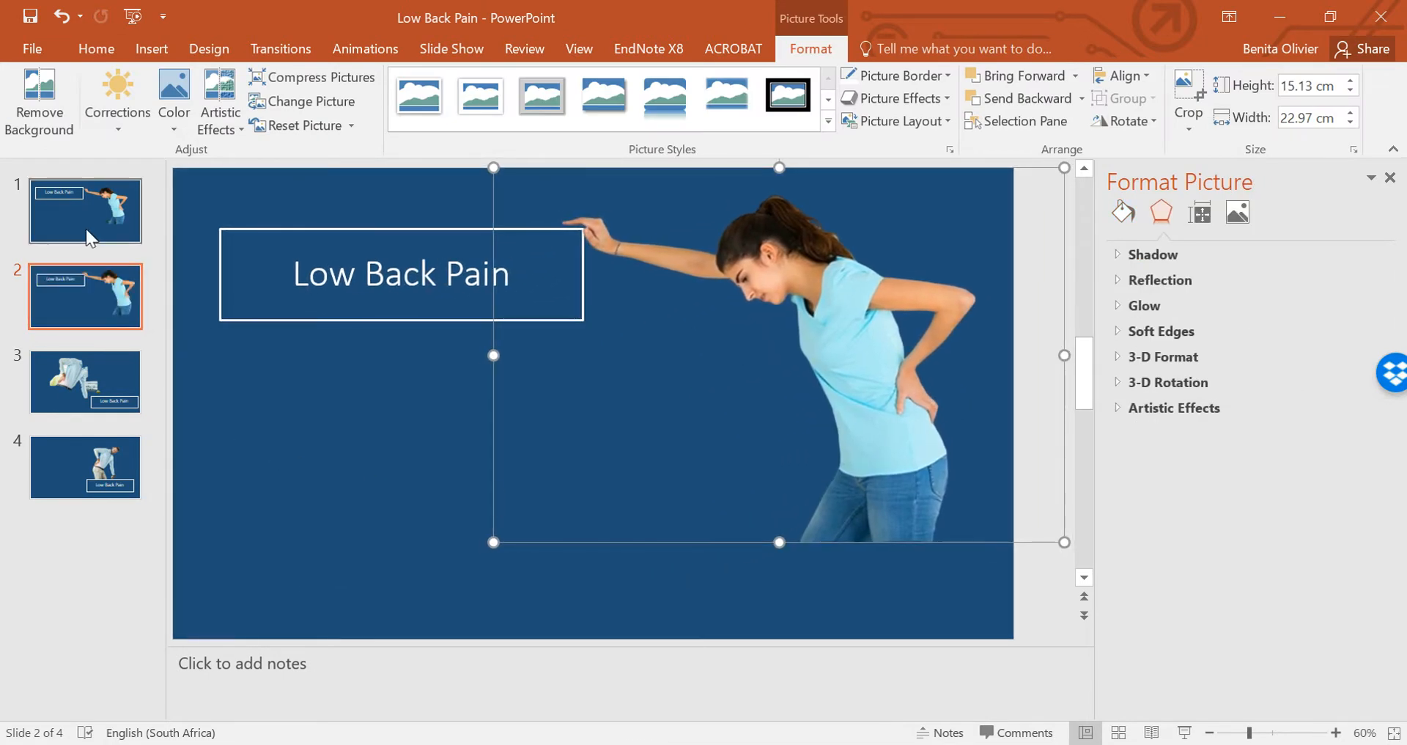
Show slide 1, where the cut-out woman leans beside the Low Back Pain box.
{"action": "left_click", "coordinate": [85, 210]}
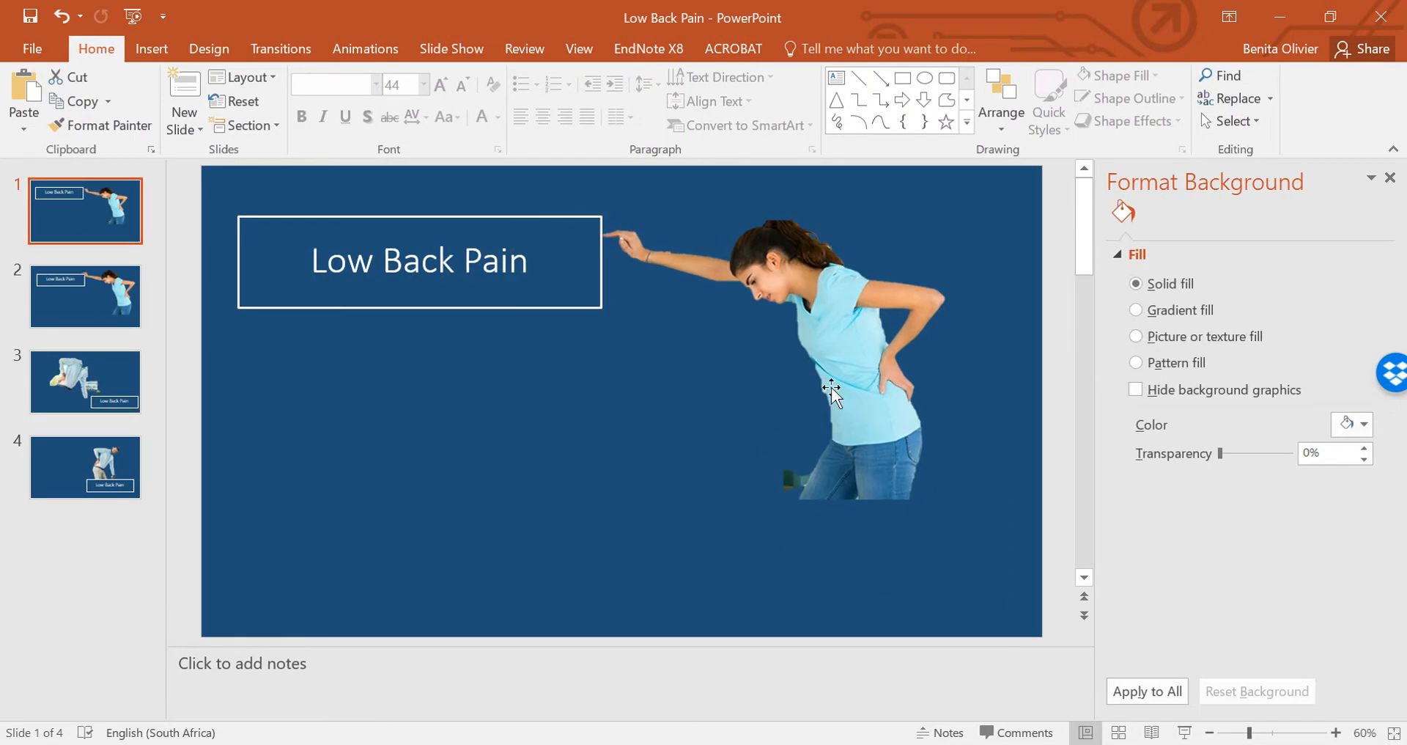
{"action": "mouse_move", "coordinate": [761, 414]}
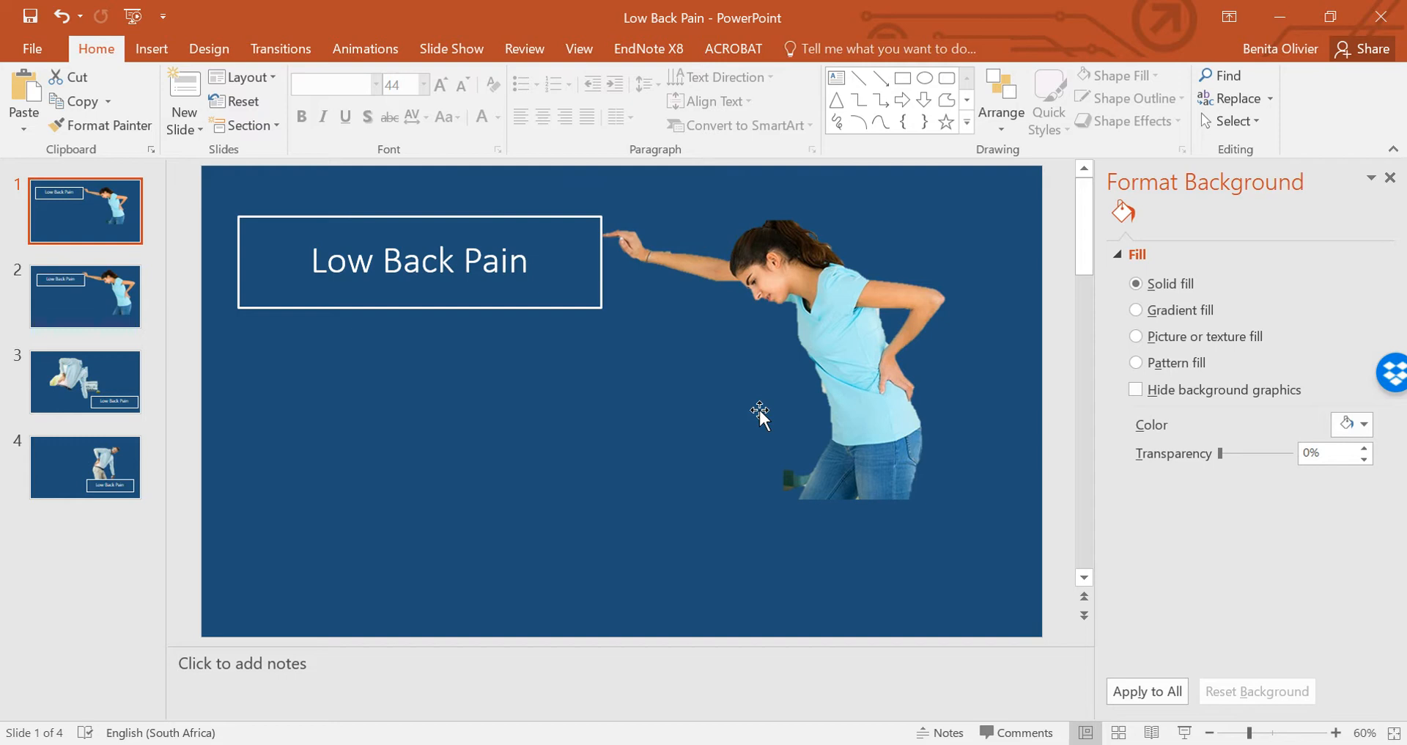
{"action": "mouse_move", "coordinate": [904, 474]}
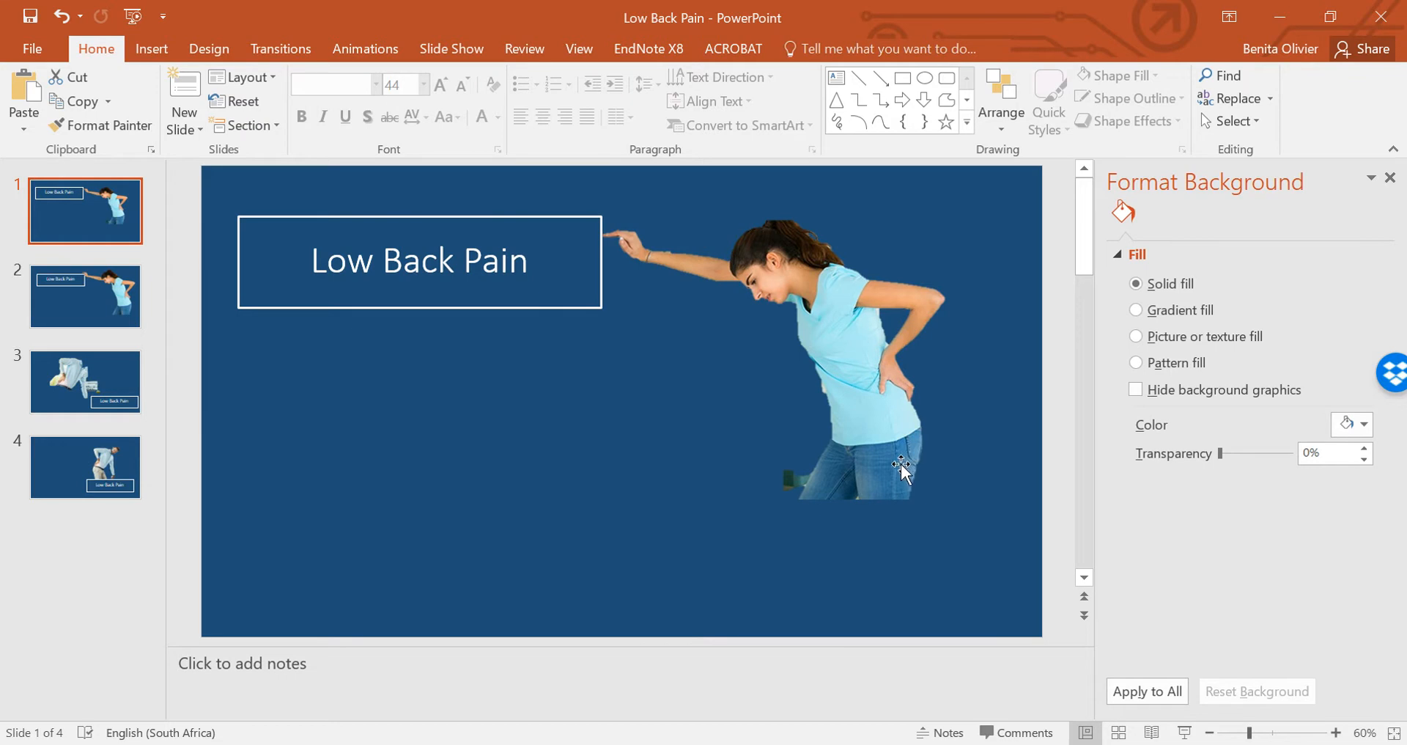
{"action": "mouse_move", "coordinate": [880, 483]}
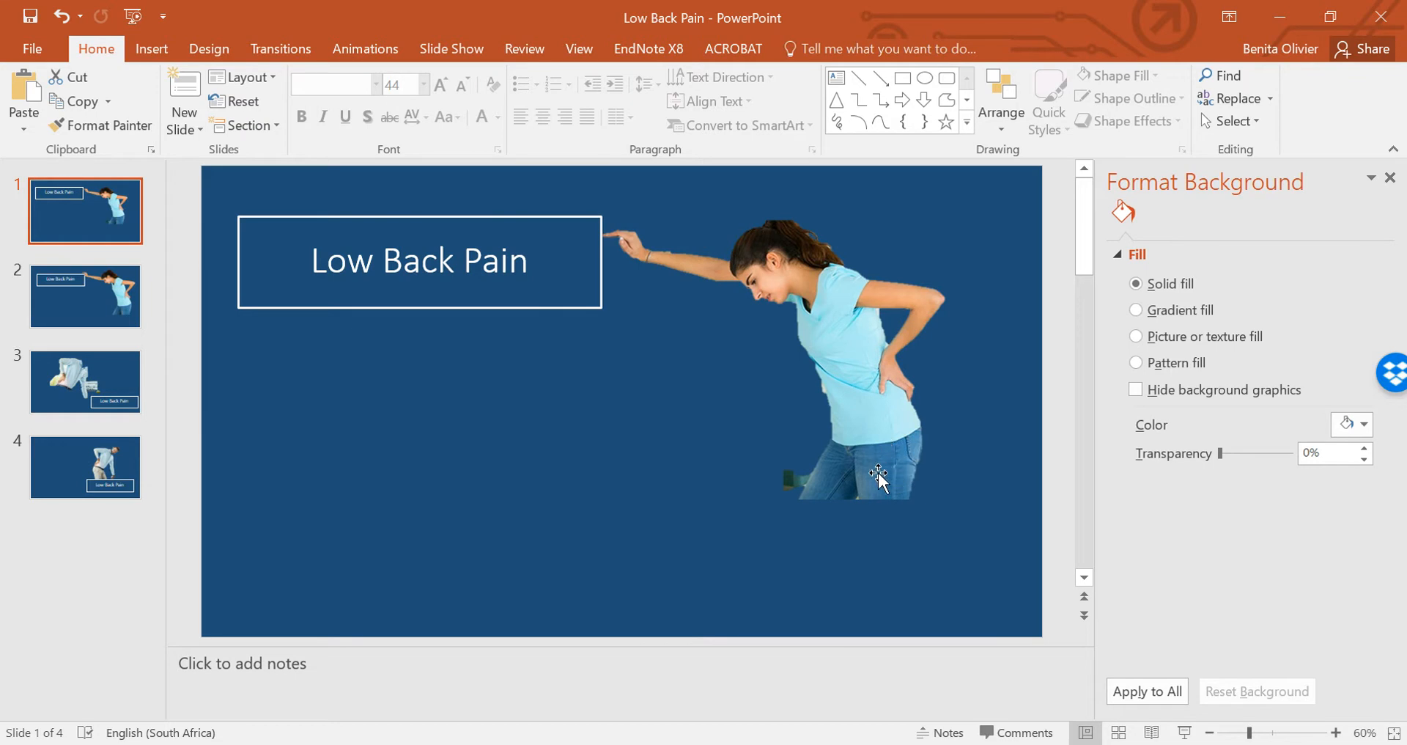
{"action": "mouse_move", "coordinate": [900, 503]}
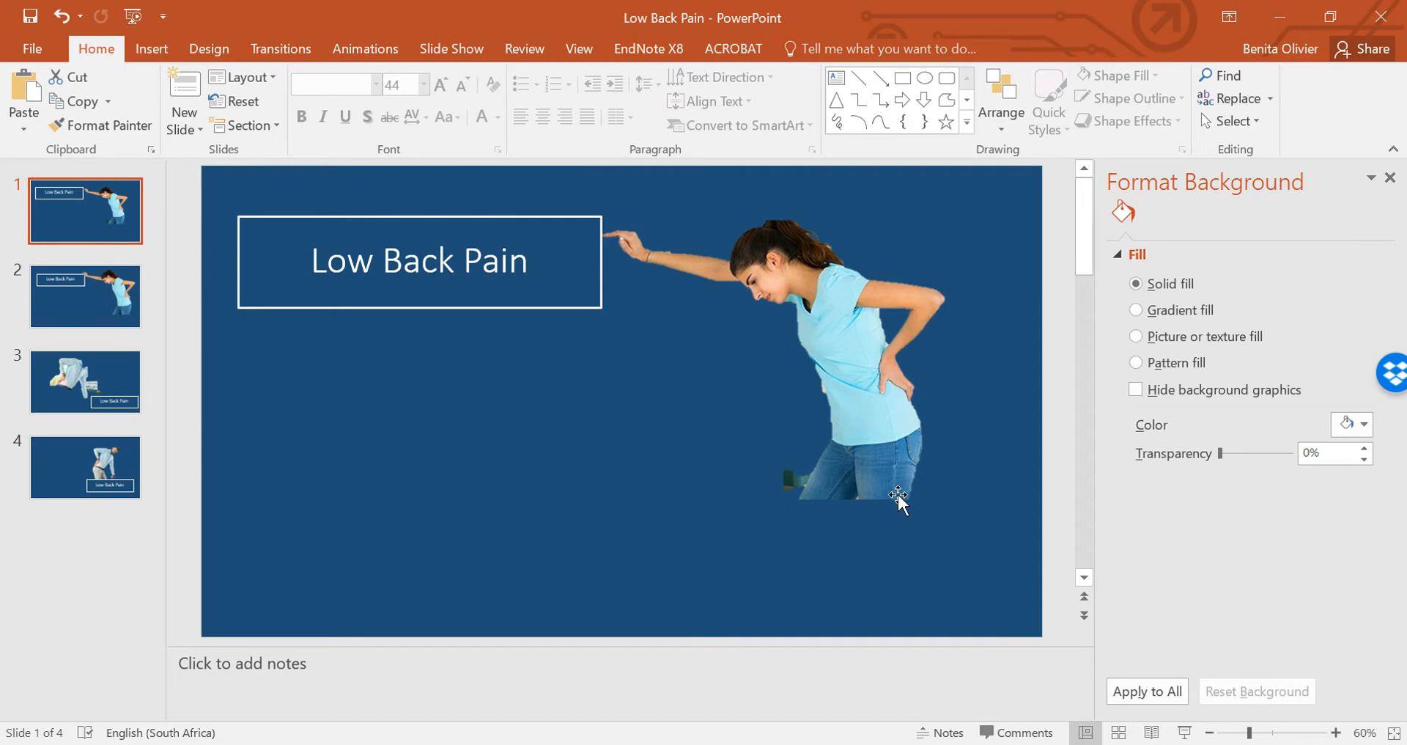
{"action": "mouse_move", "coordinate": [102, 287]}
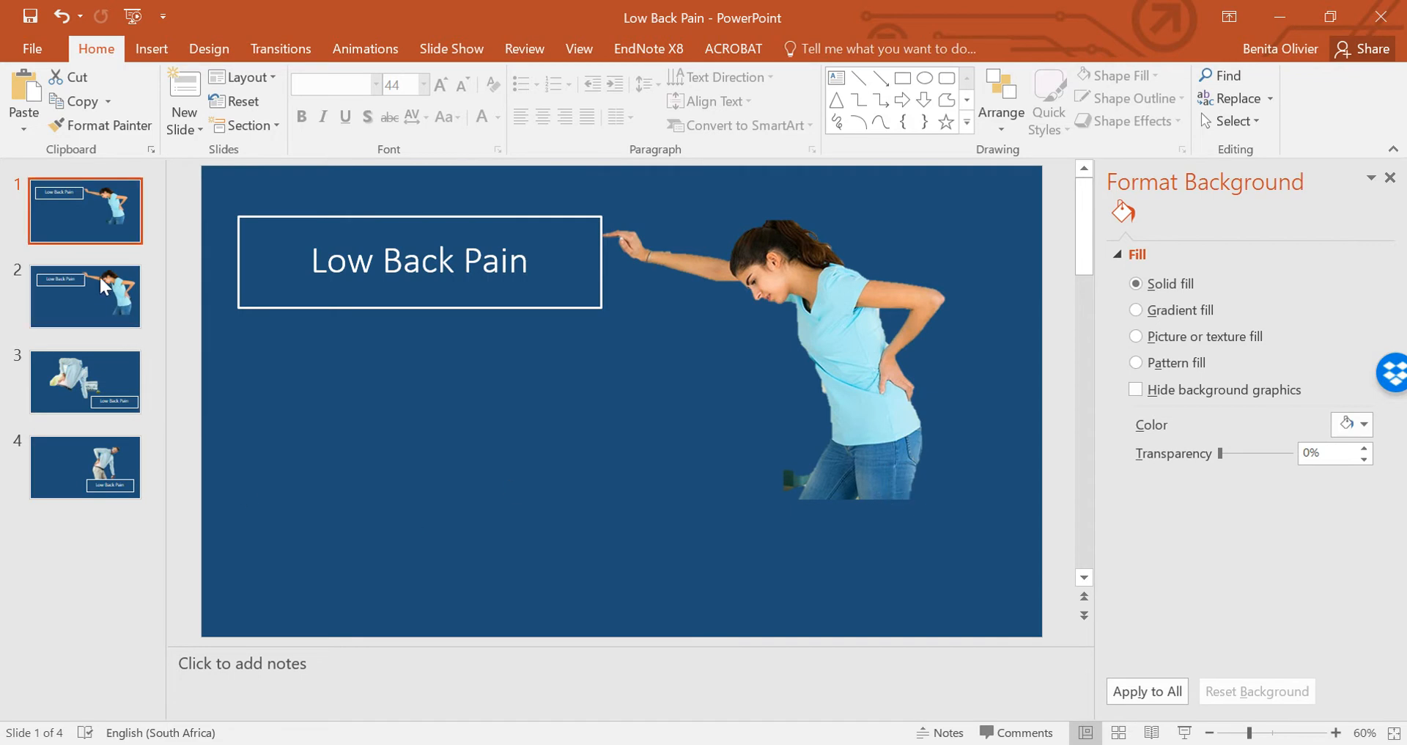
Show slide 3, then slide 4 with the cut-out man above the Low Back Pain box.
{"action": "left_click", "coordinate": [85, 381]}
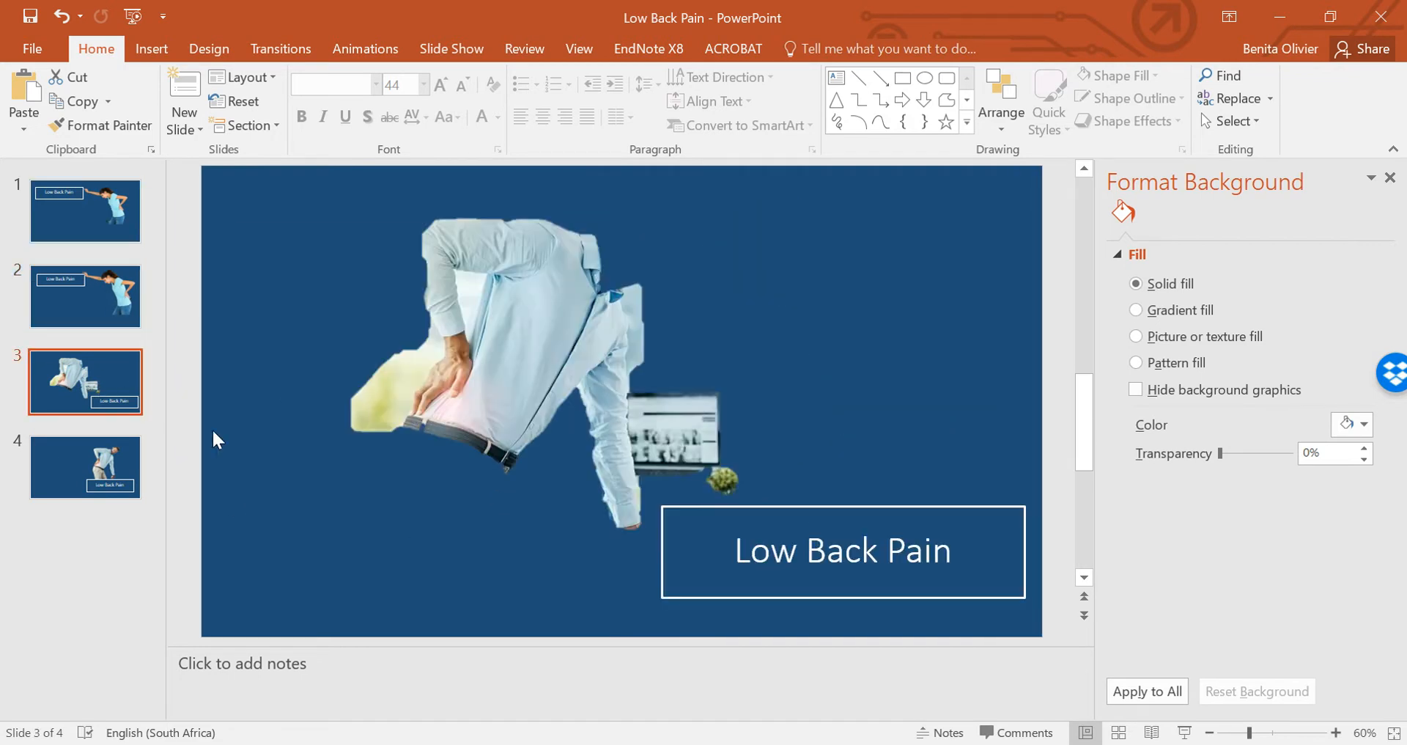
{"action": "left_click", "coordinate": [85, 467]}
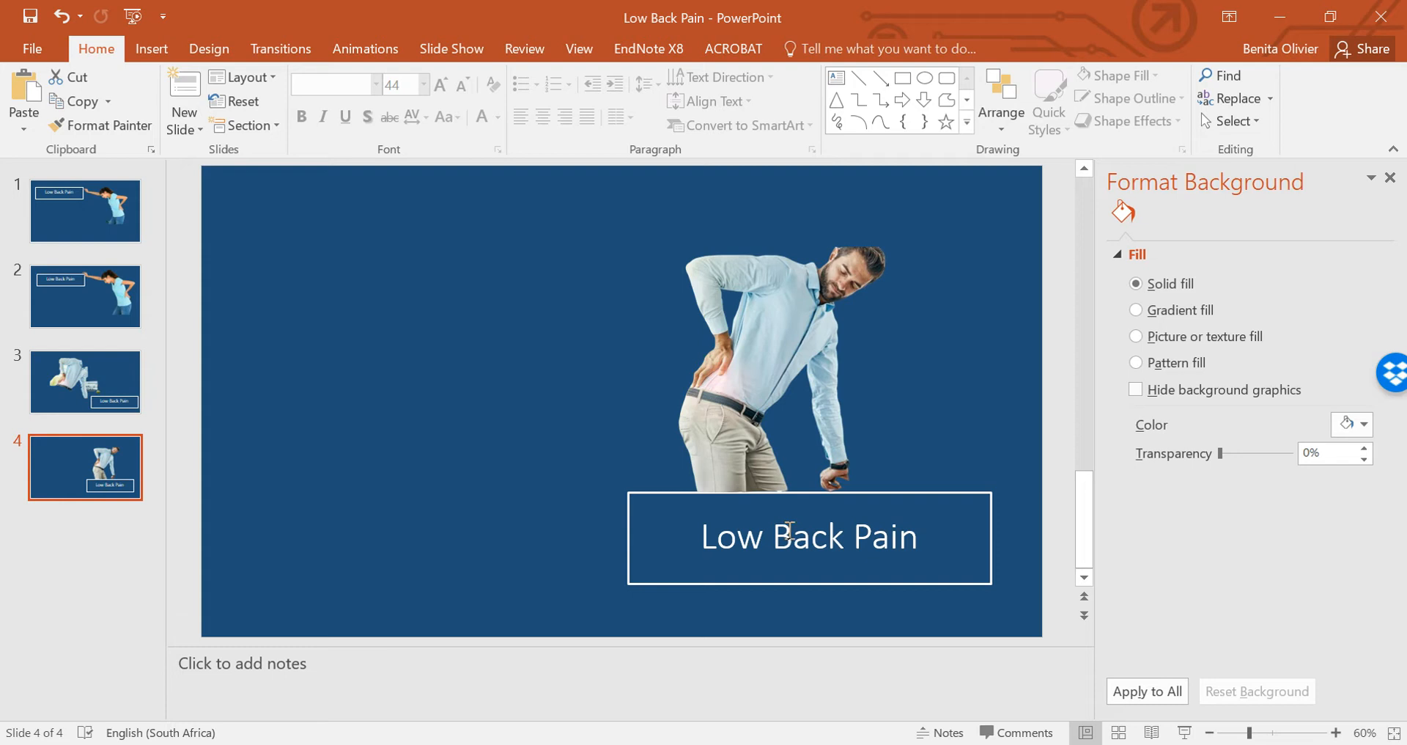
{"action": "mouse_move", "coordinate": [603, 414]}
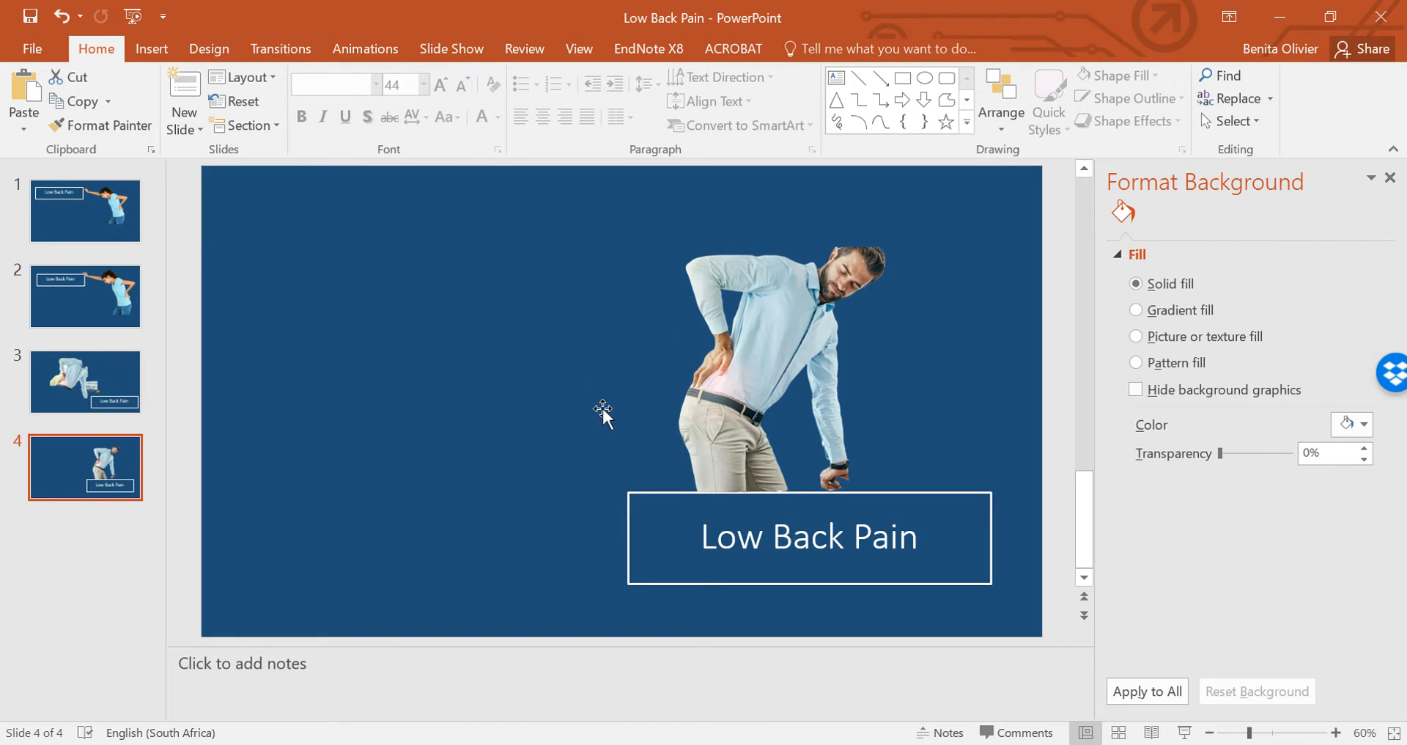
{"action": "mouse_move", "coordinate": [606, 423]}
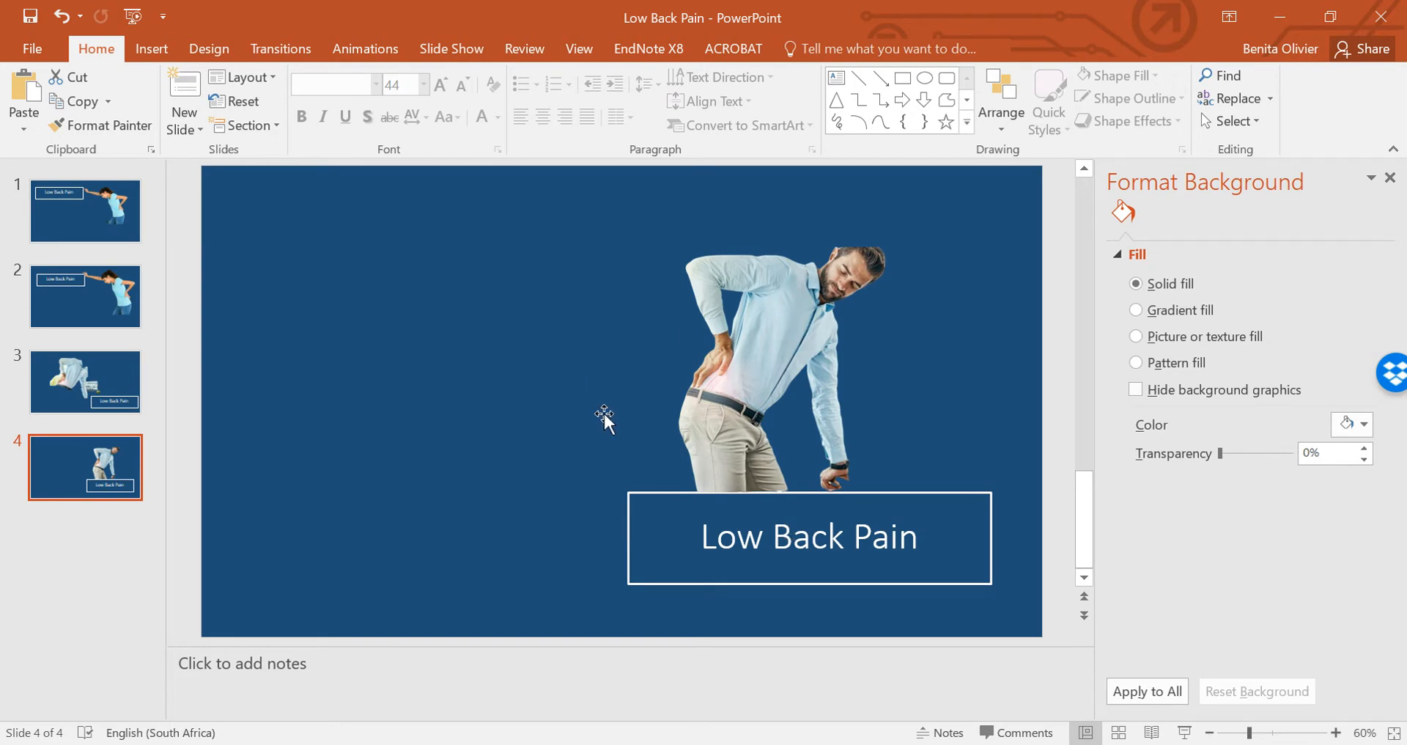